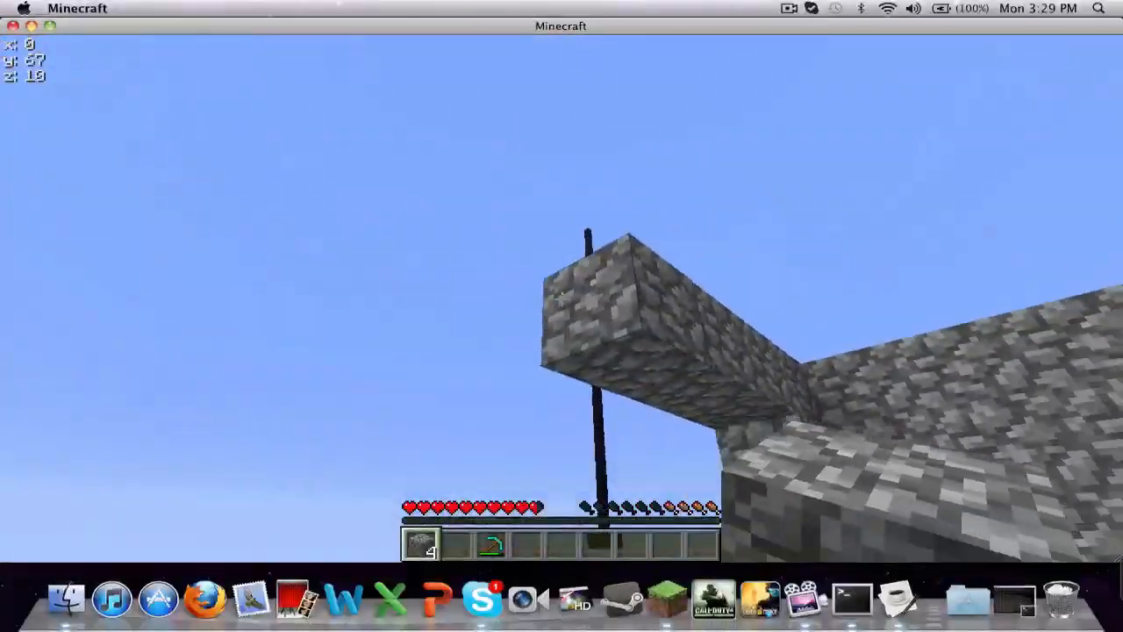
mouse_move(562, 298)
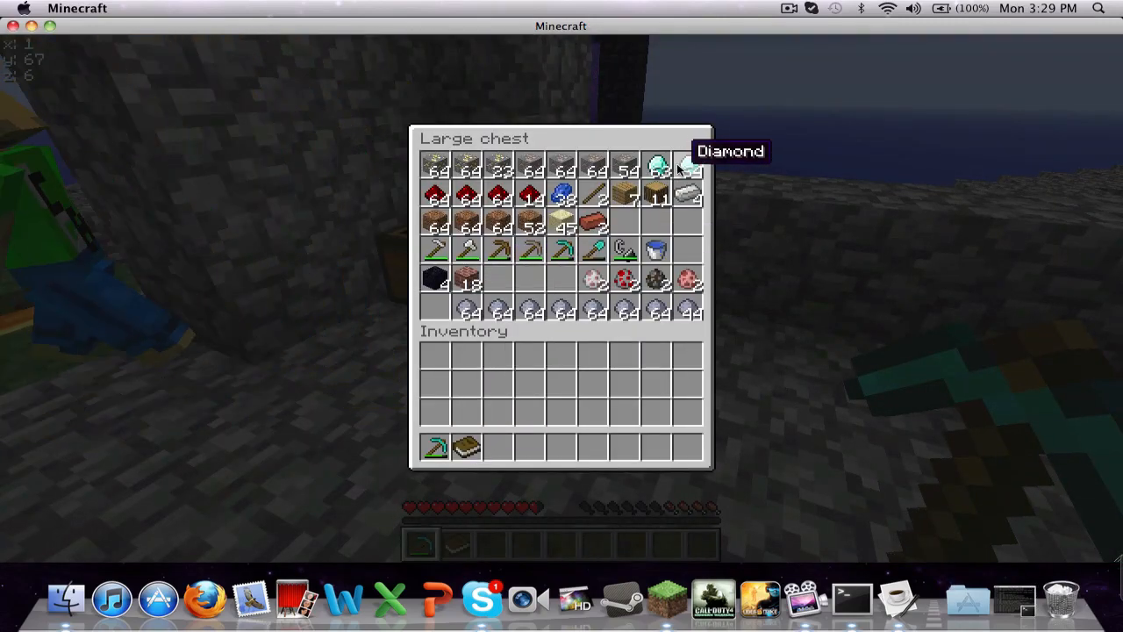
Move the obsidian stack from the large chest into the inventory and leave the chest.
click(656, 167)
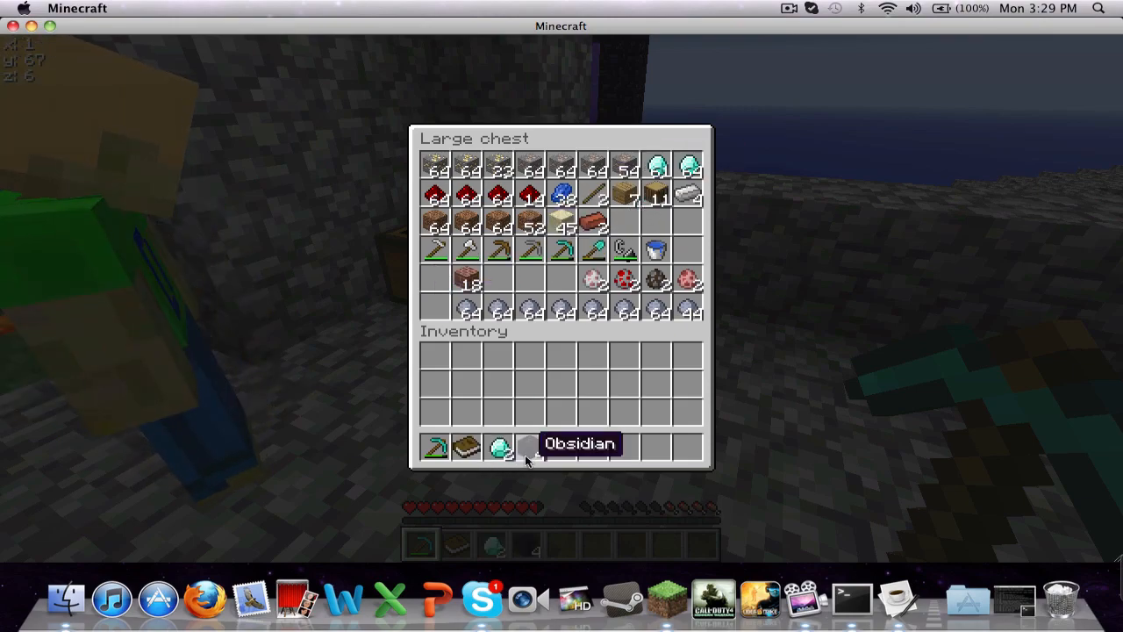
key(Escape)
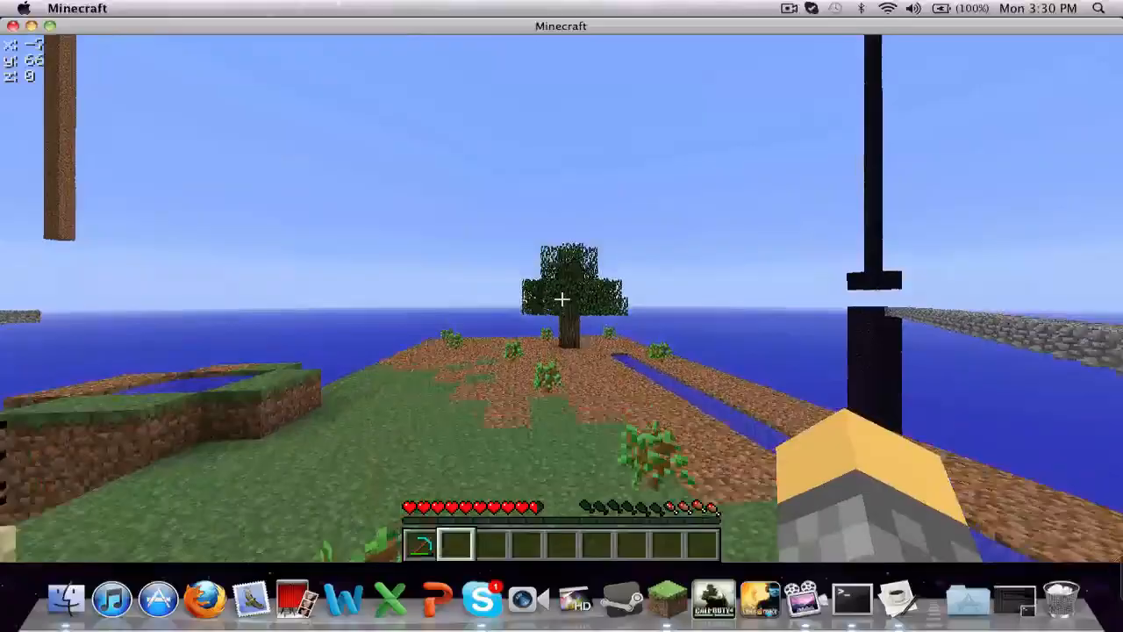
mouse_move(562, 316)
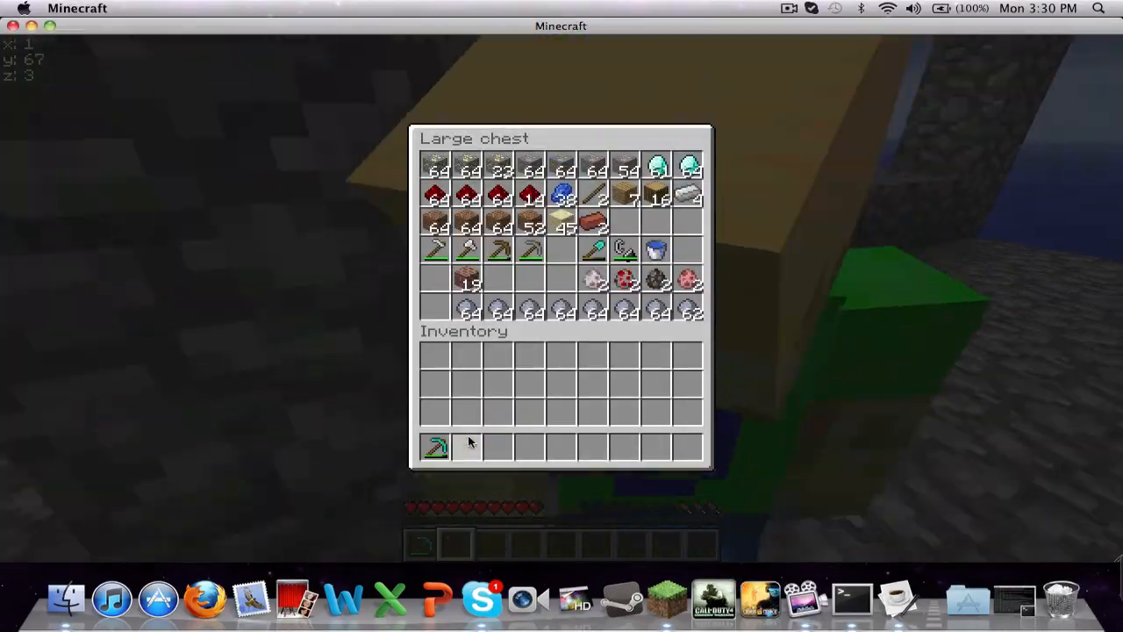
Pause the game and bring up 4pAchieves.txt from the Custom Maps for Sleepover folder.
key(Escape)
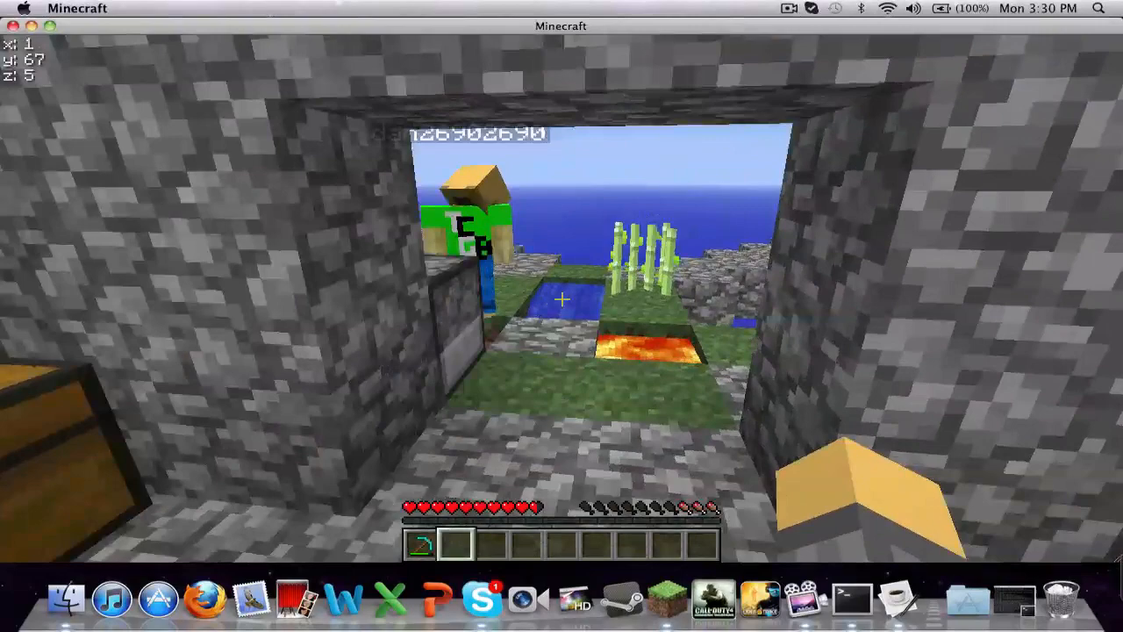
key(Escape)
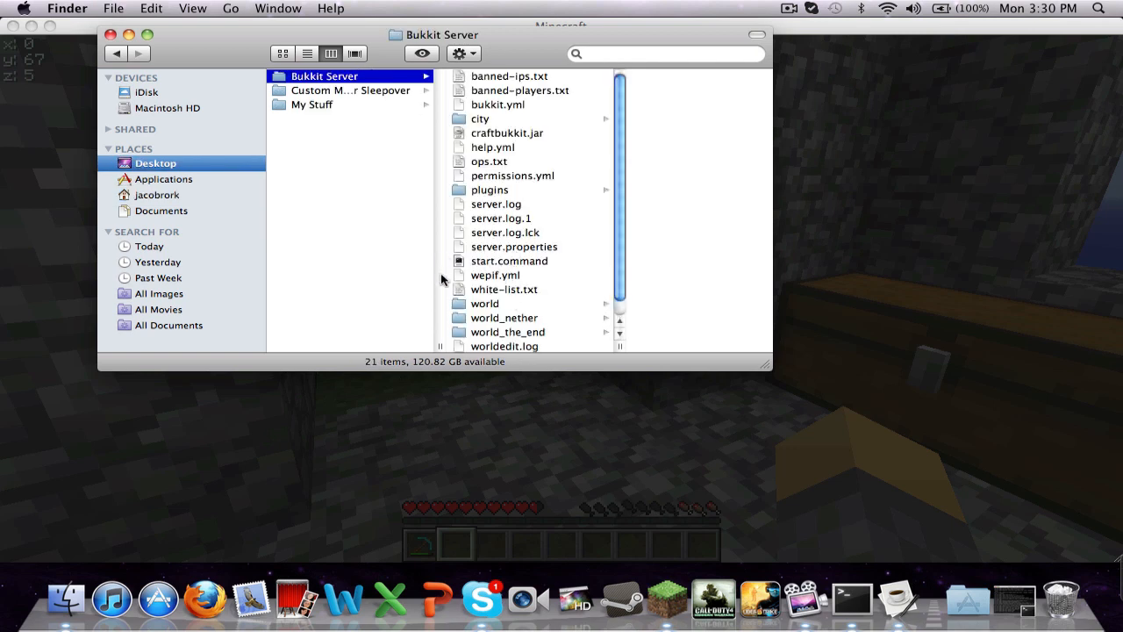
click(351, 92)
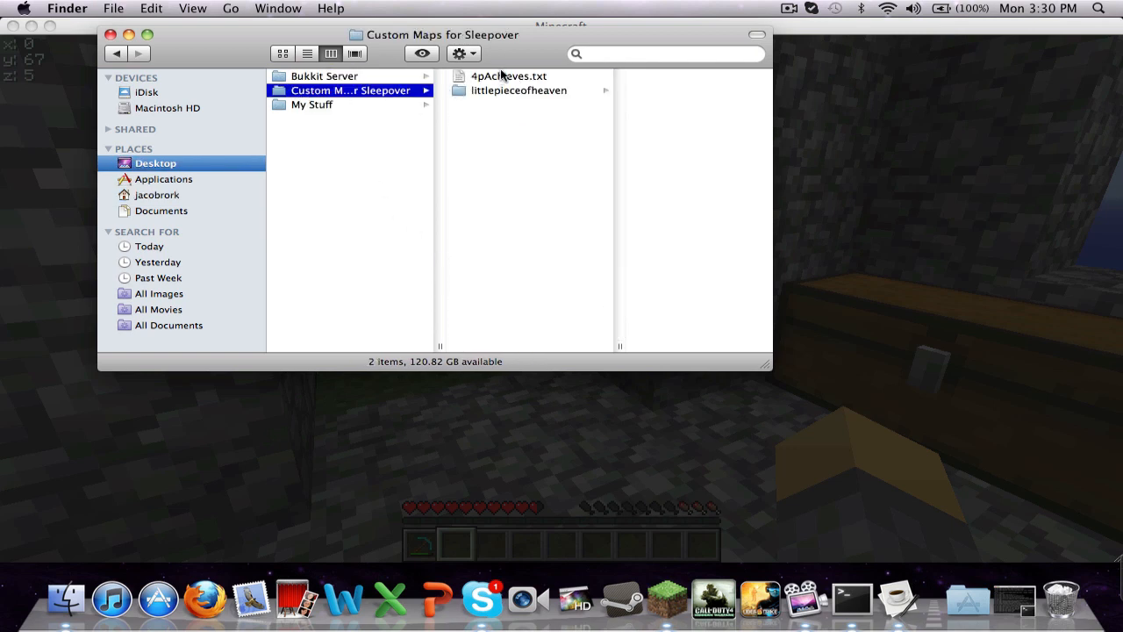
double_click(507, 75)
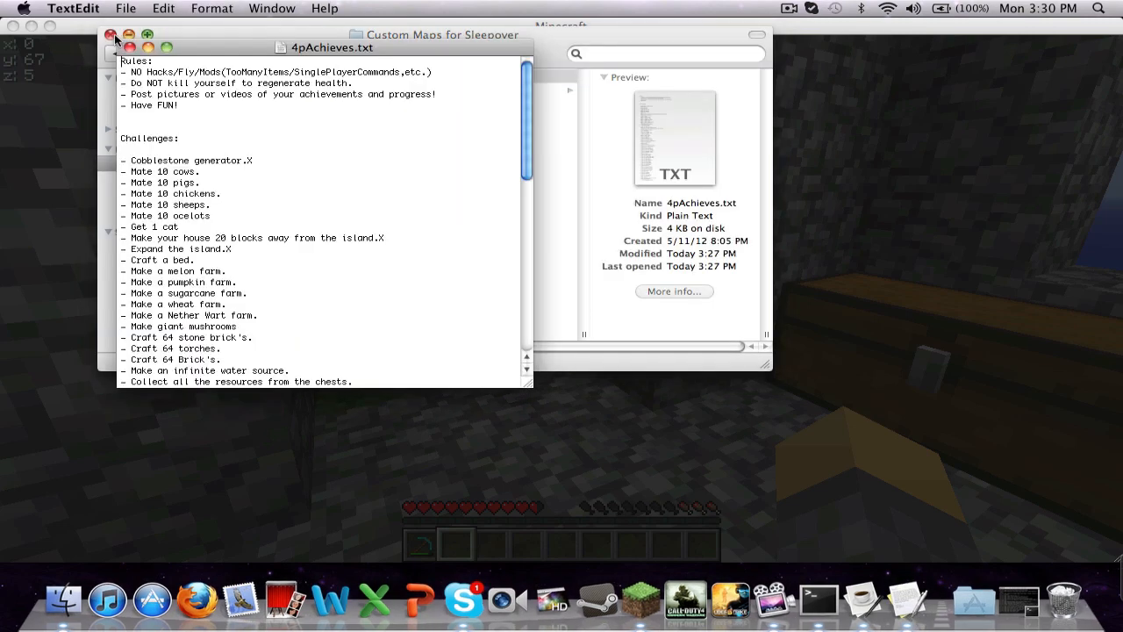
Mark the completed farm, water source, nether portal and furnace challenge lines with an X.
click(110, 35)
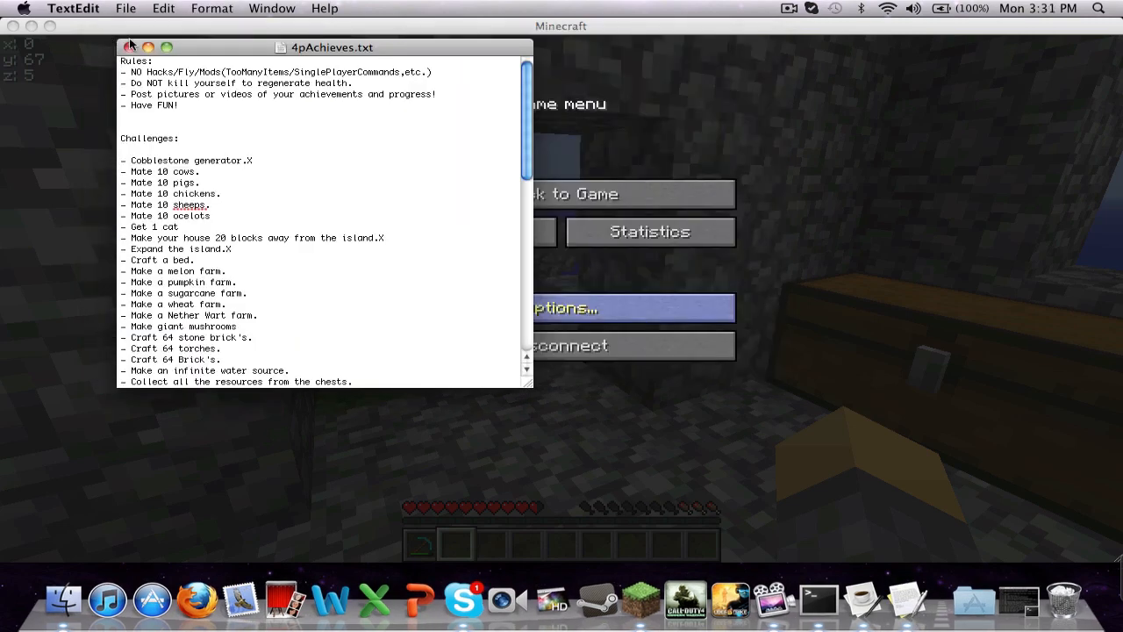
scroll(down, 3)
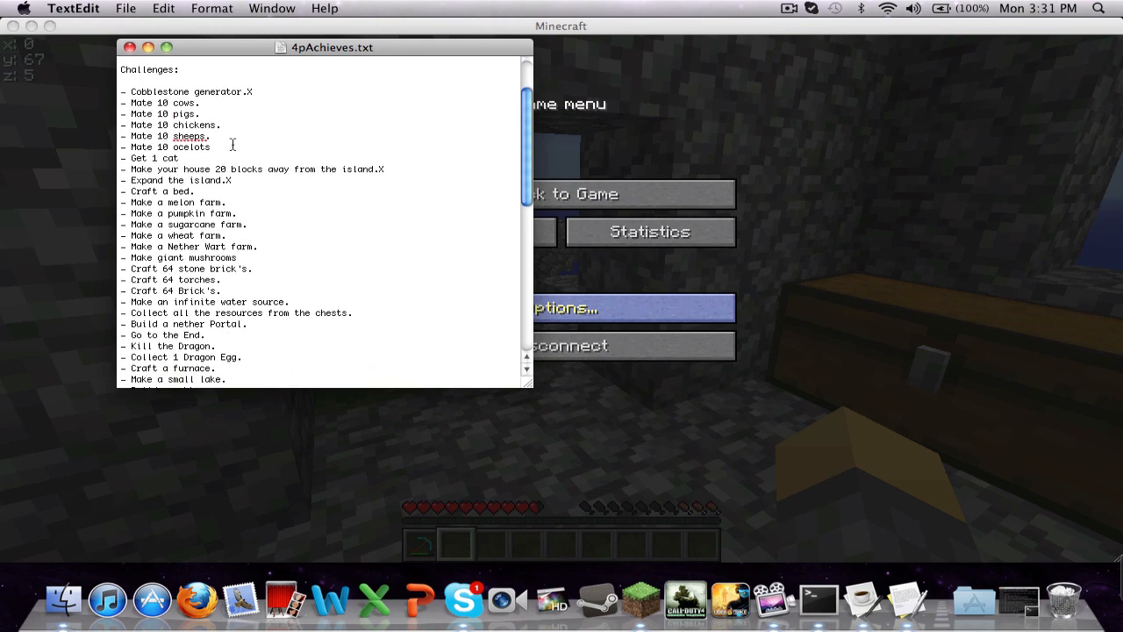
scroll(down, 3)
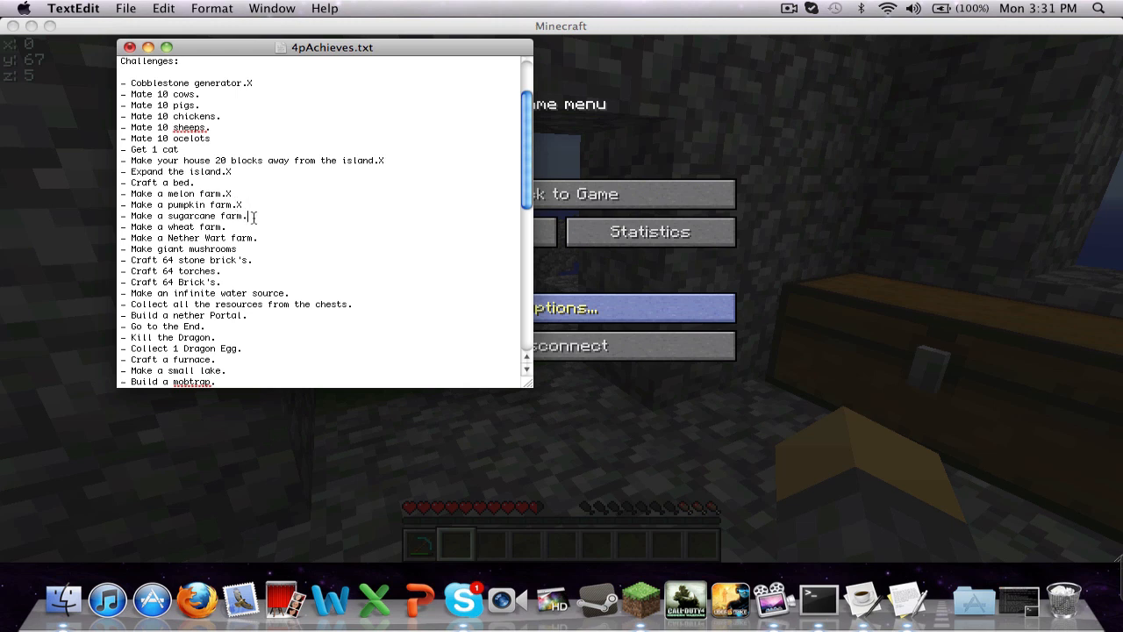
text(X)
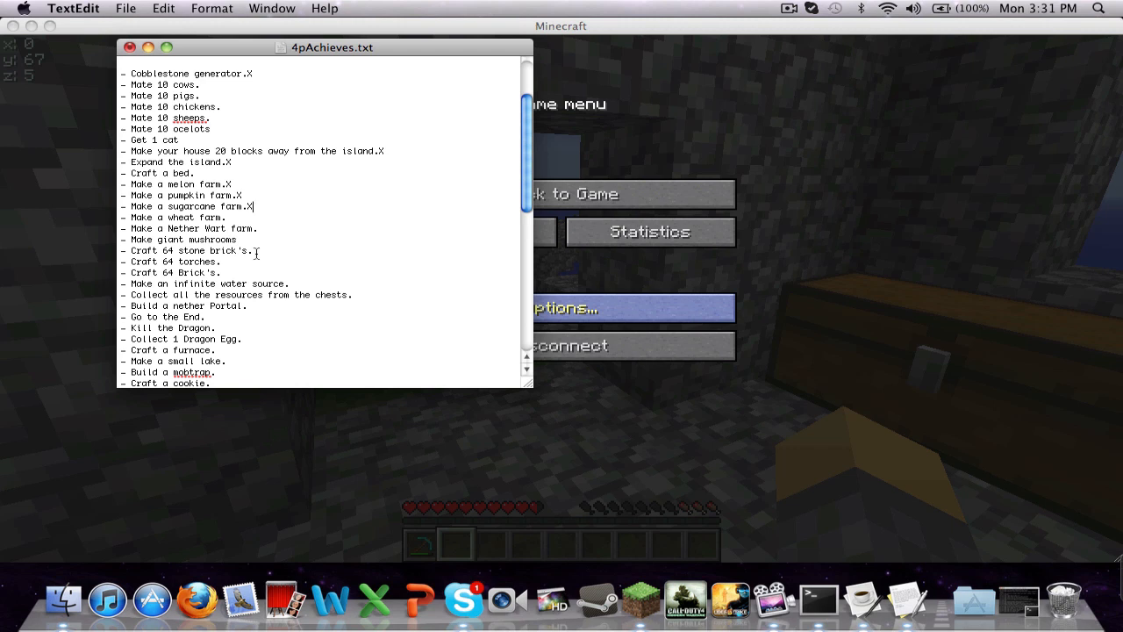
scroll(down, 3)
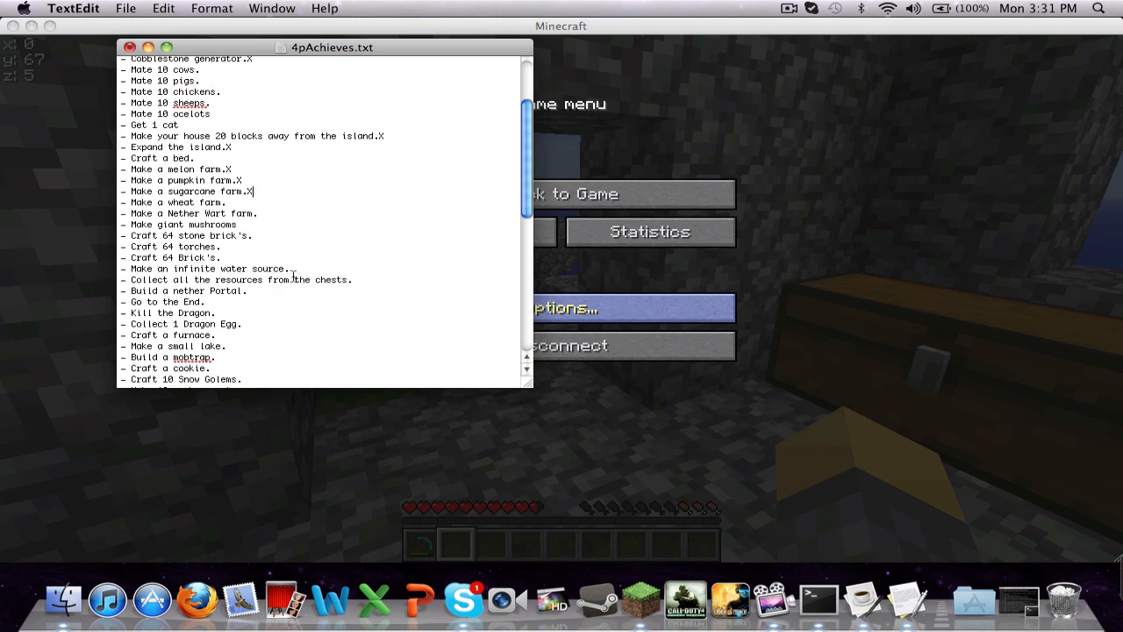
text(X)
click(321, 335)
text(X)
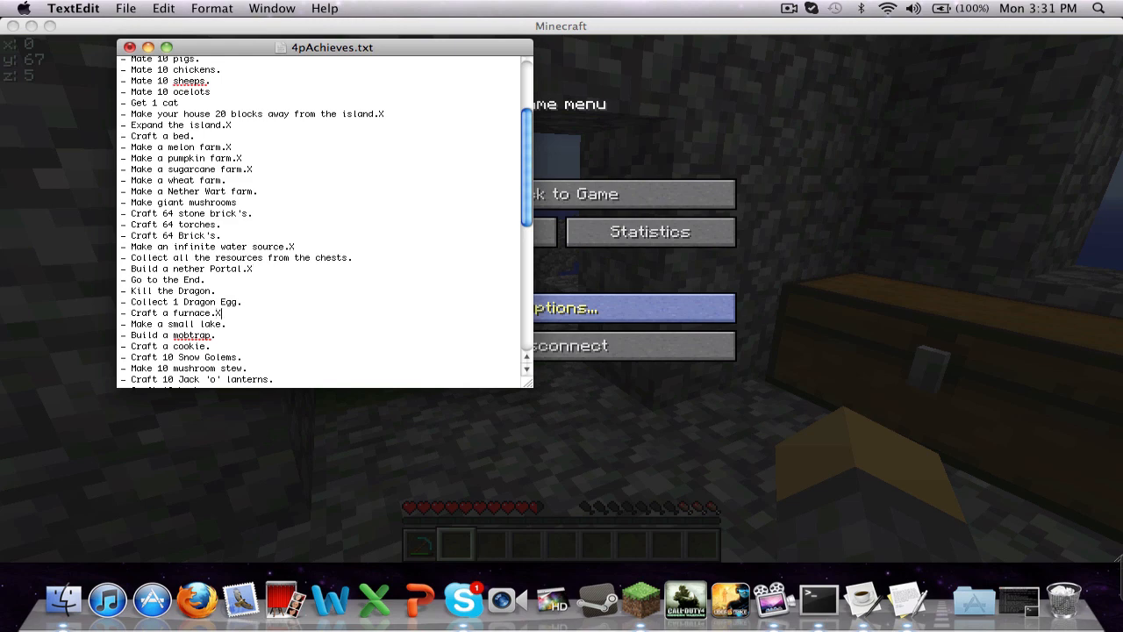
scroll(down, 3)
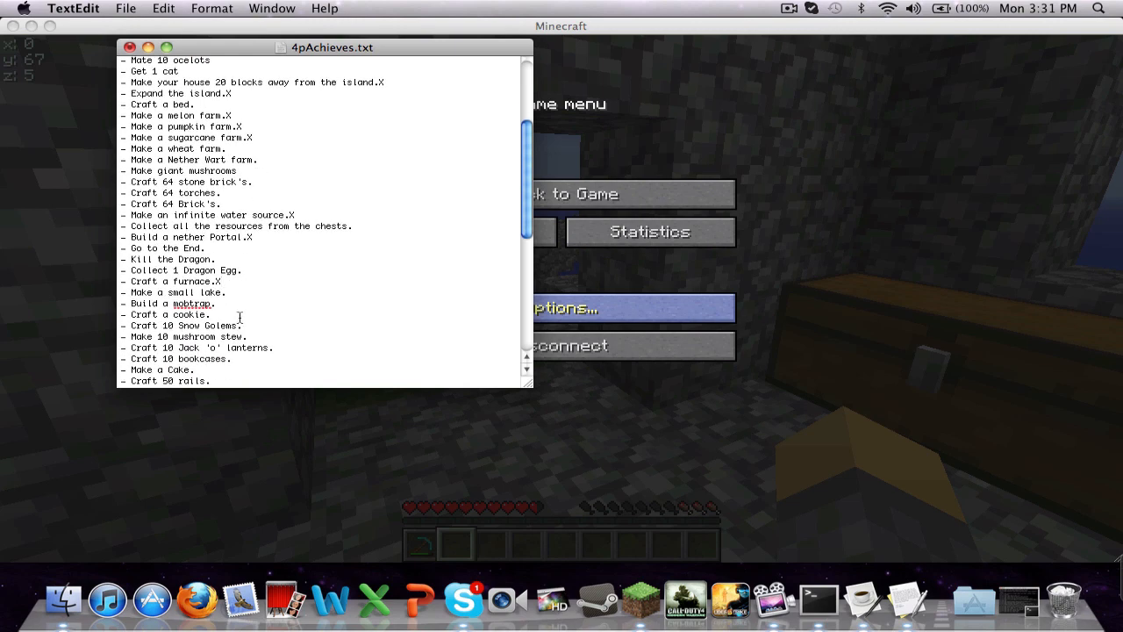
scroll(down, 3)
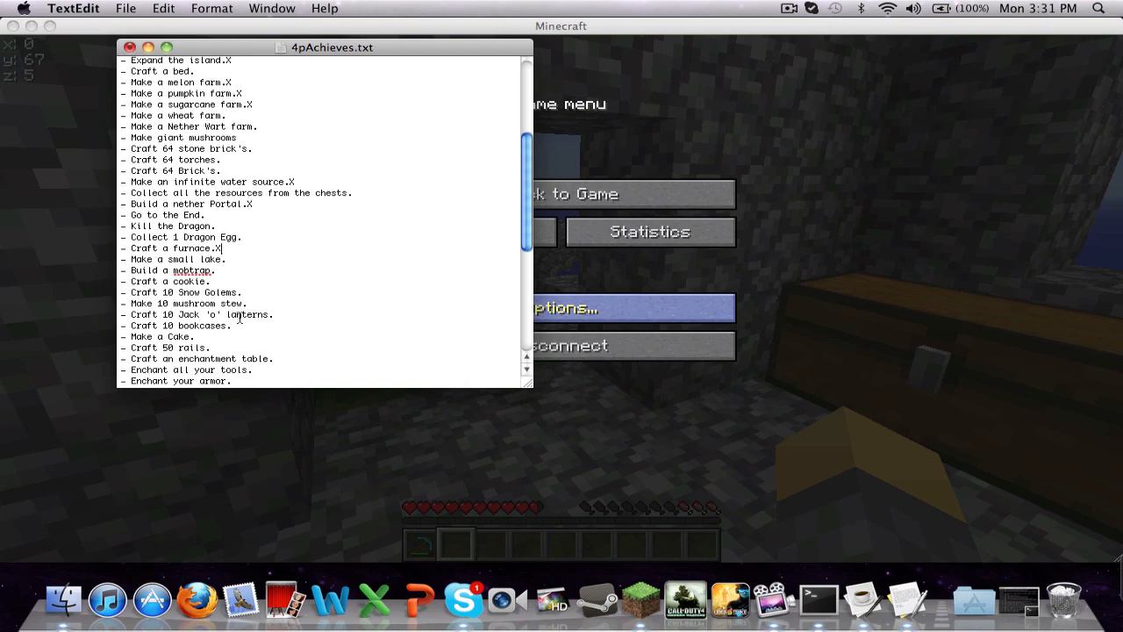
scroll(down, 3)
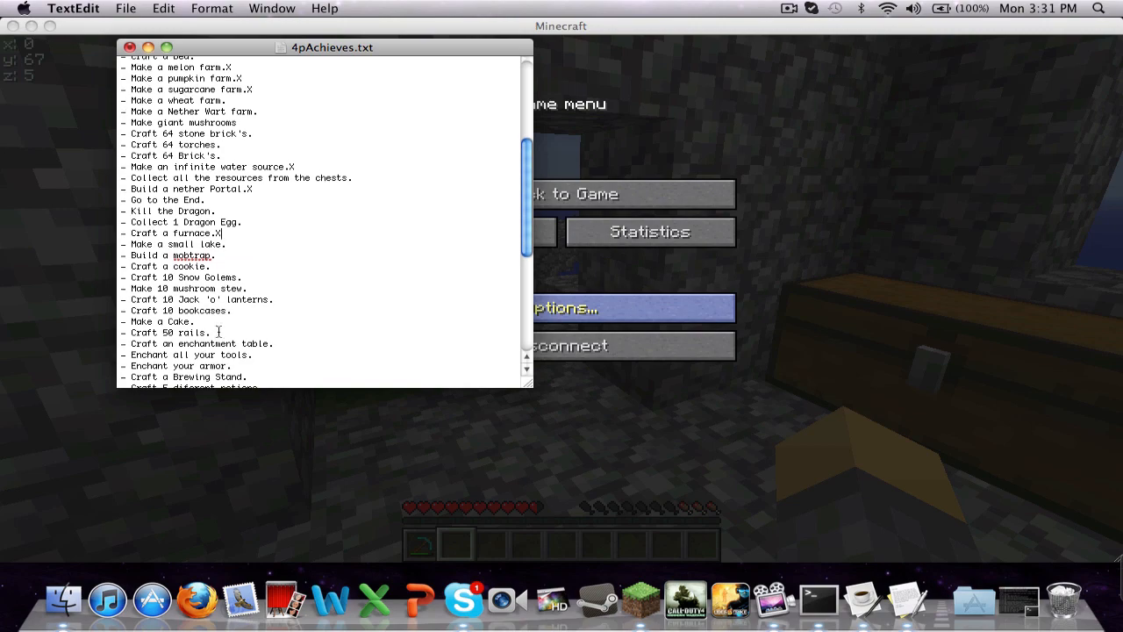
scroll(down, 3)
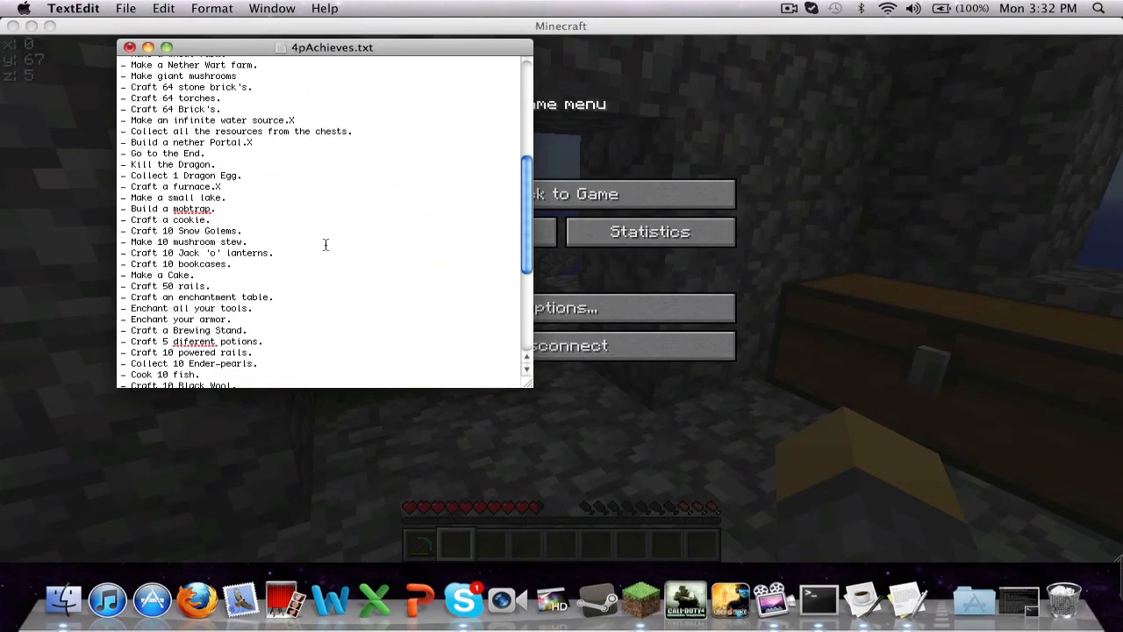
scroll(down, 3)
text(X)
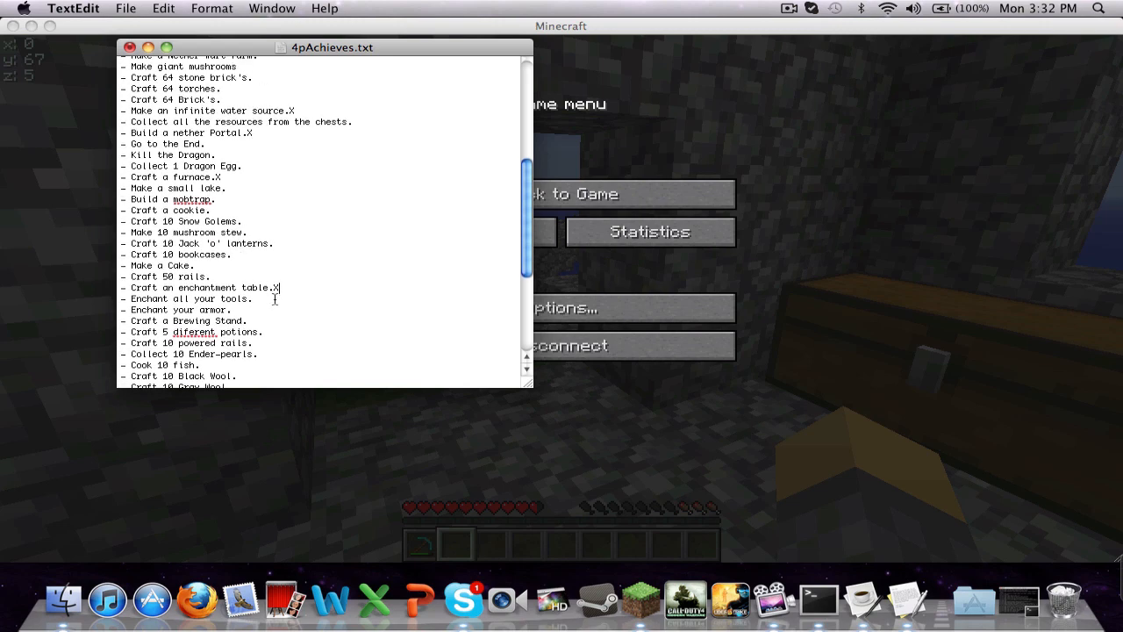
scroll(down, 3)
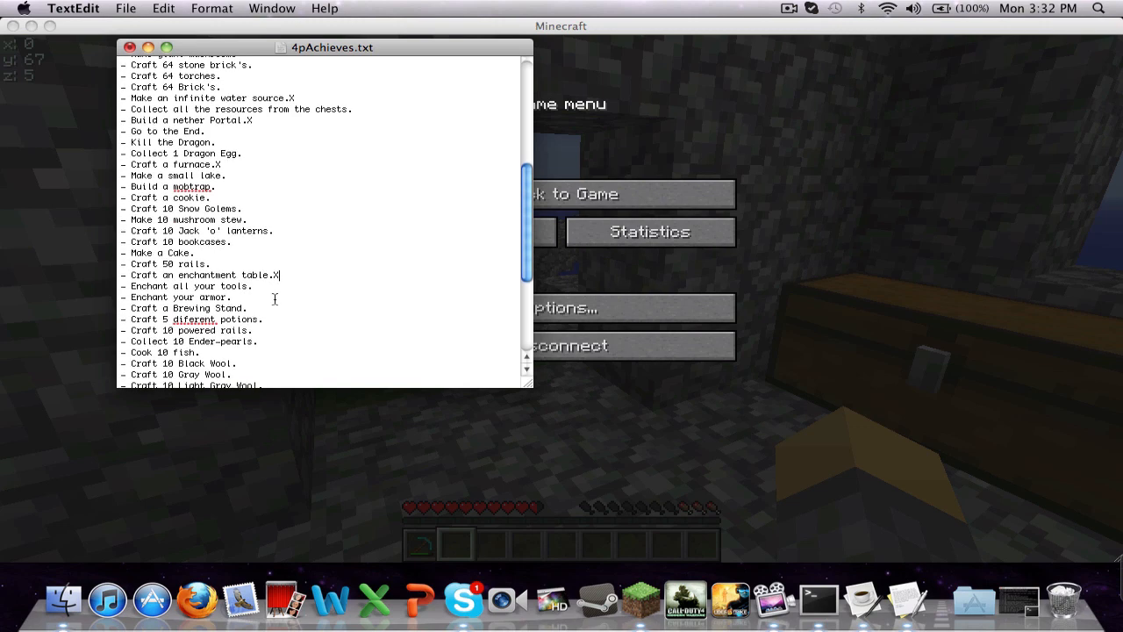
scroll(down, 3)
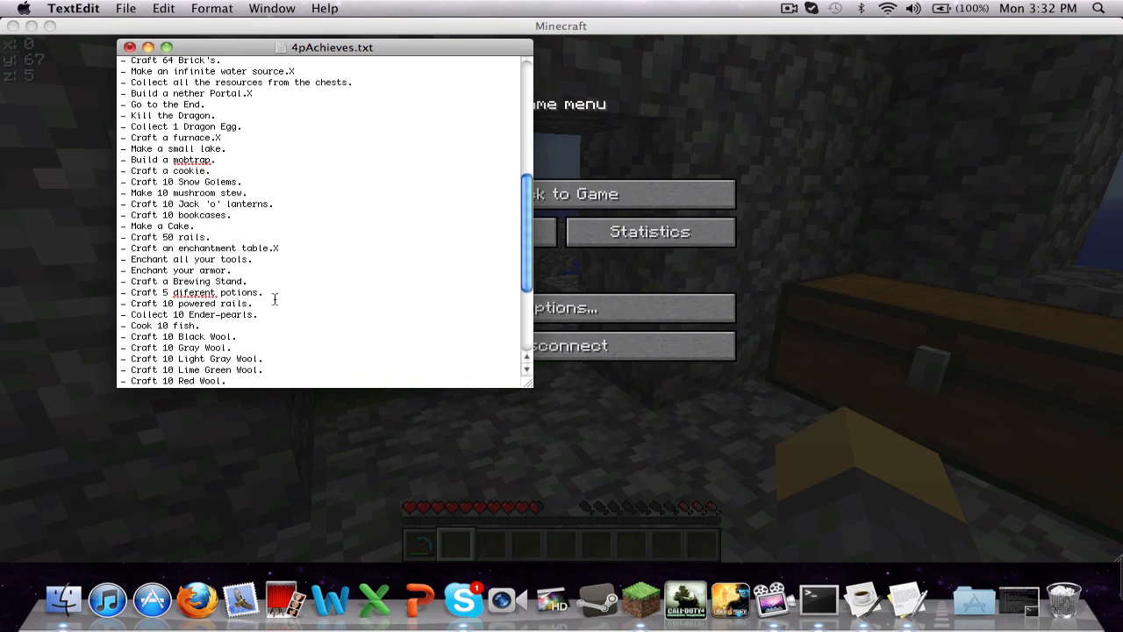
scroll(down, 3)
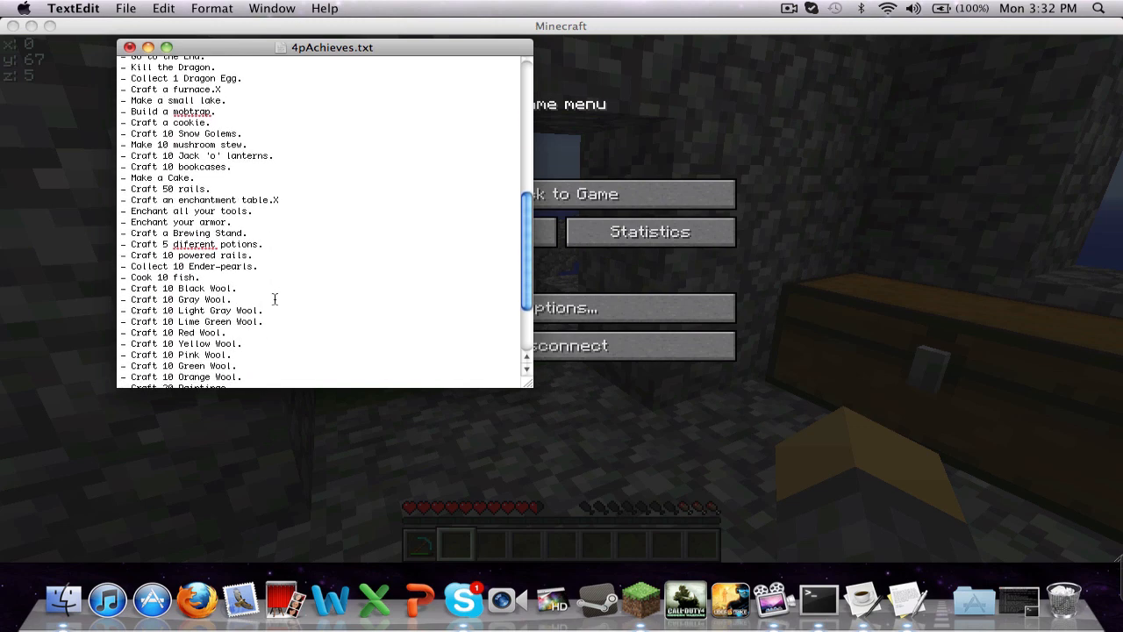
scroll(down, 3)
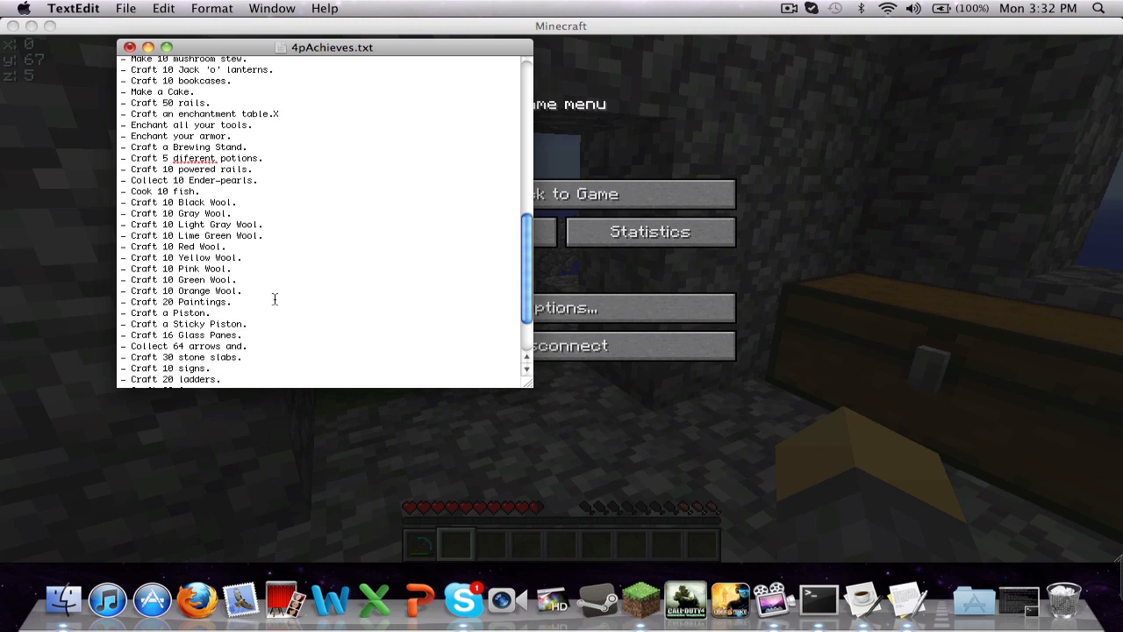
click(279, 113)
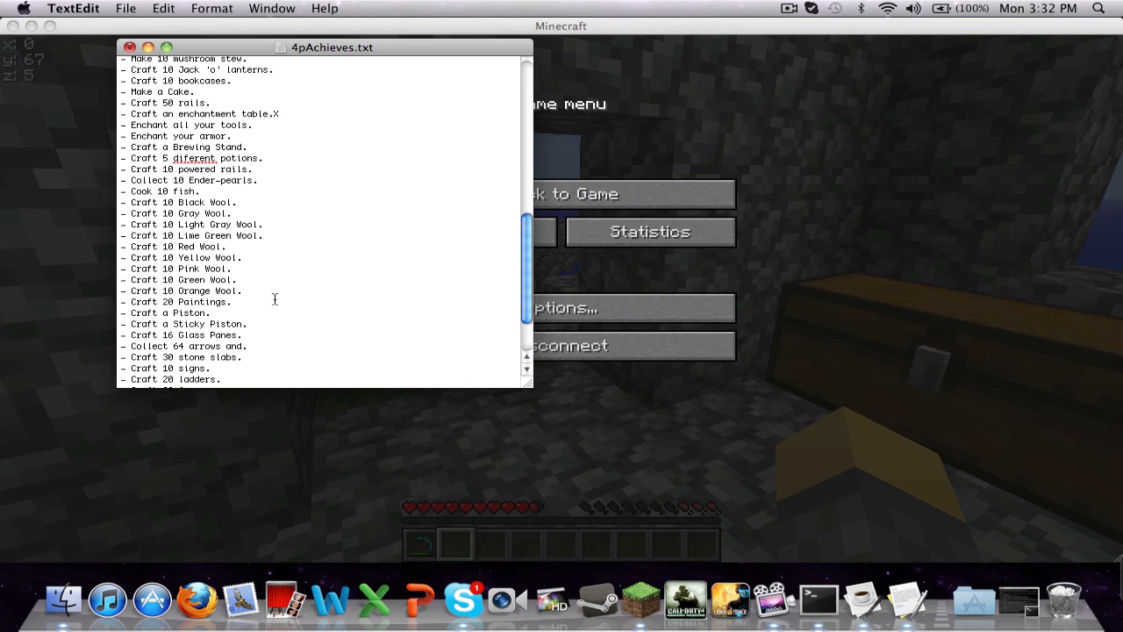
scroll(down, 3)
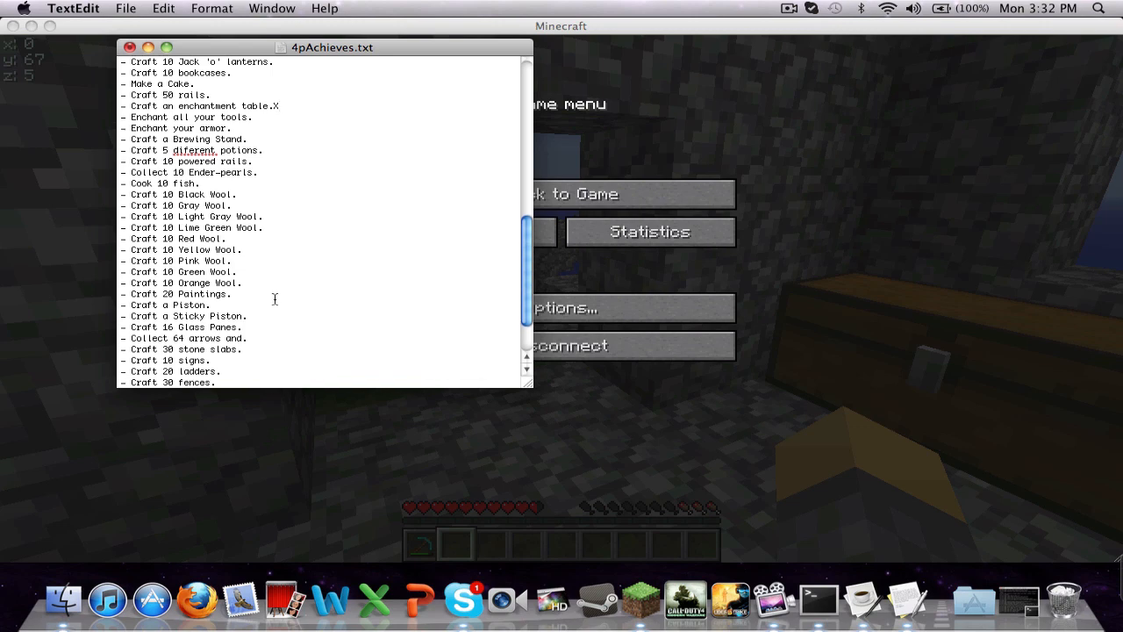
scroll(down, 3)
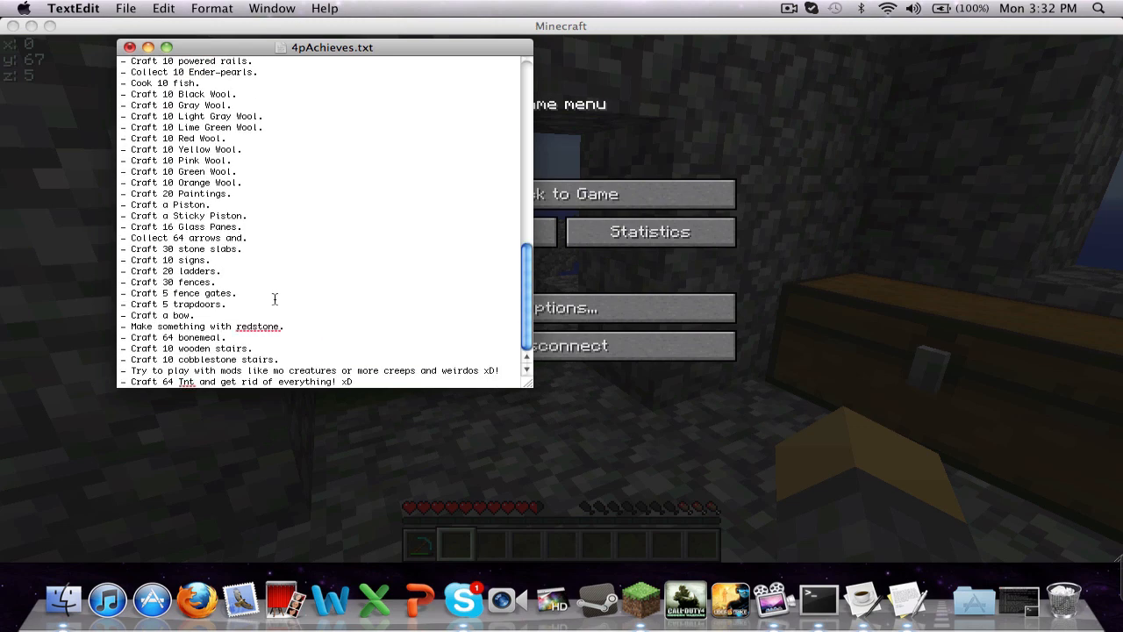
mouse_move(221, 288)
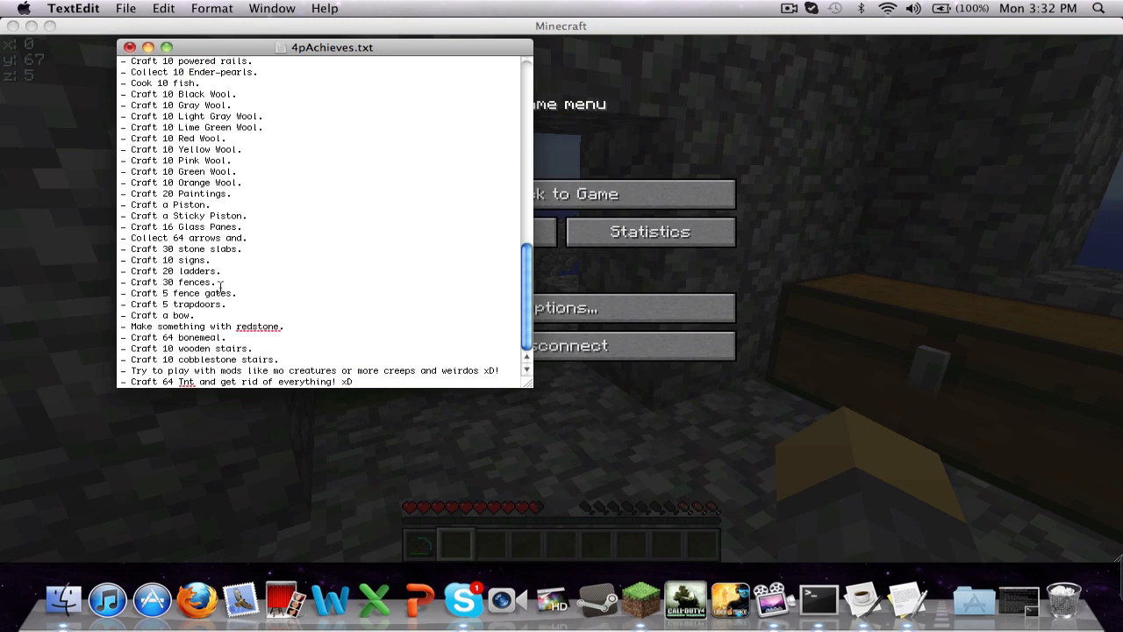
key(f3)
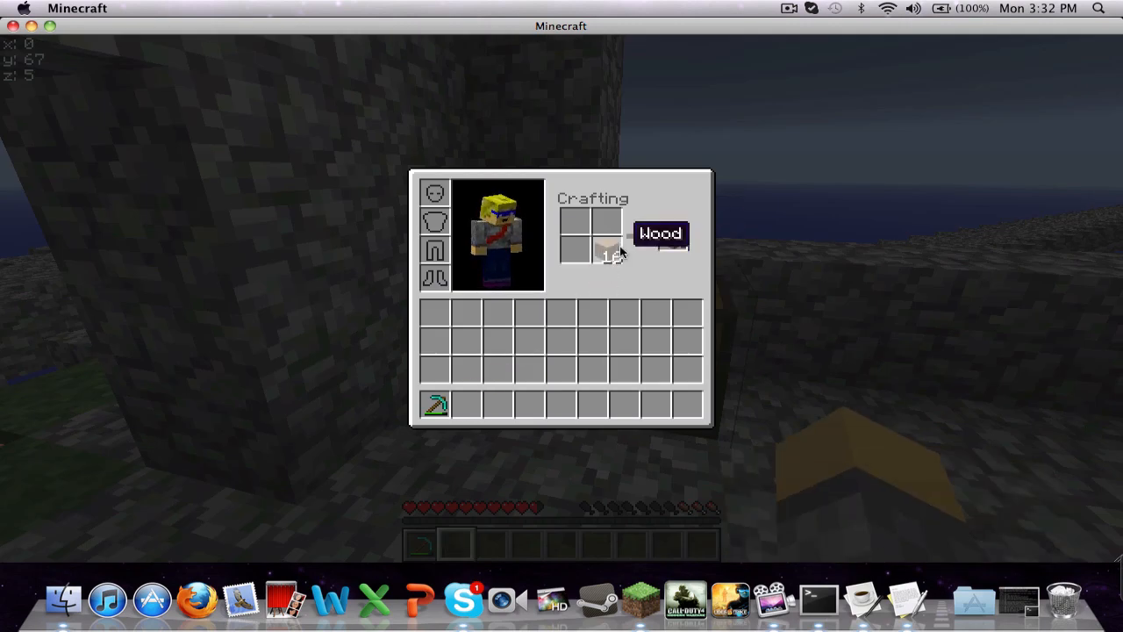
Turn the wood into planks, then craft items from the planks at the placed crafting table.
click(611, 231)
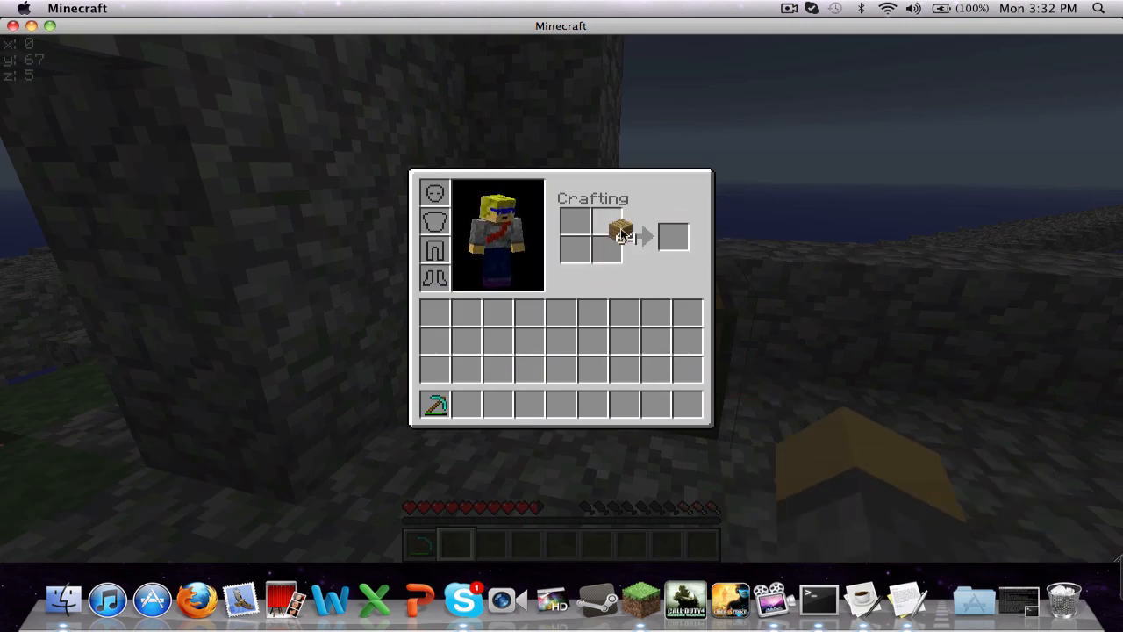
click(611, 232)
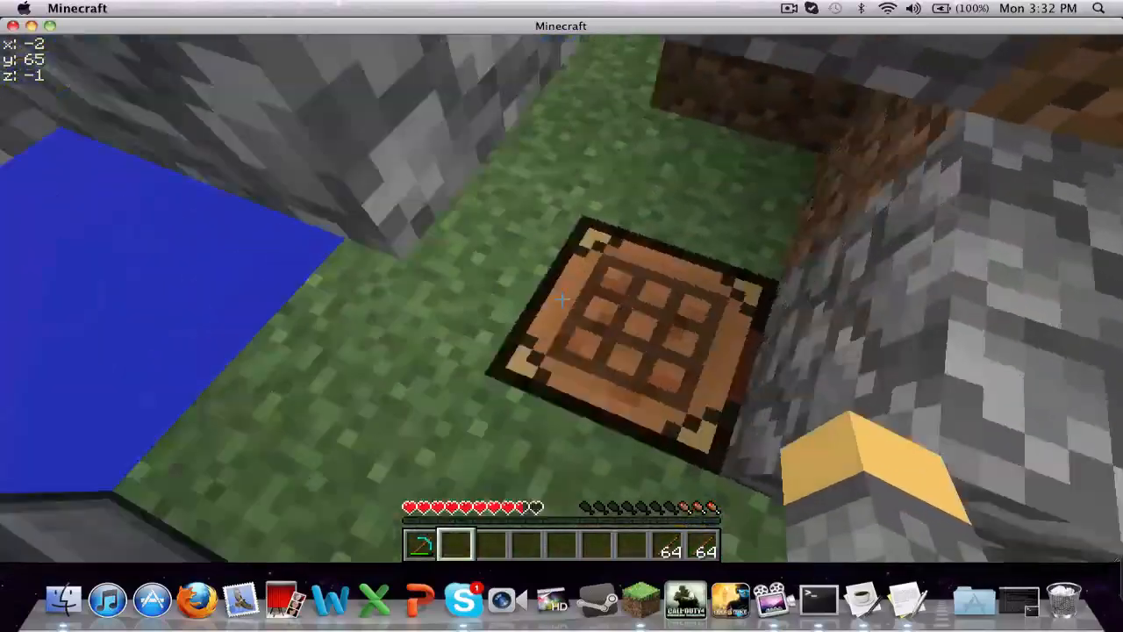
right_click(632, 316)
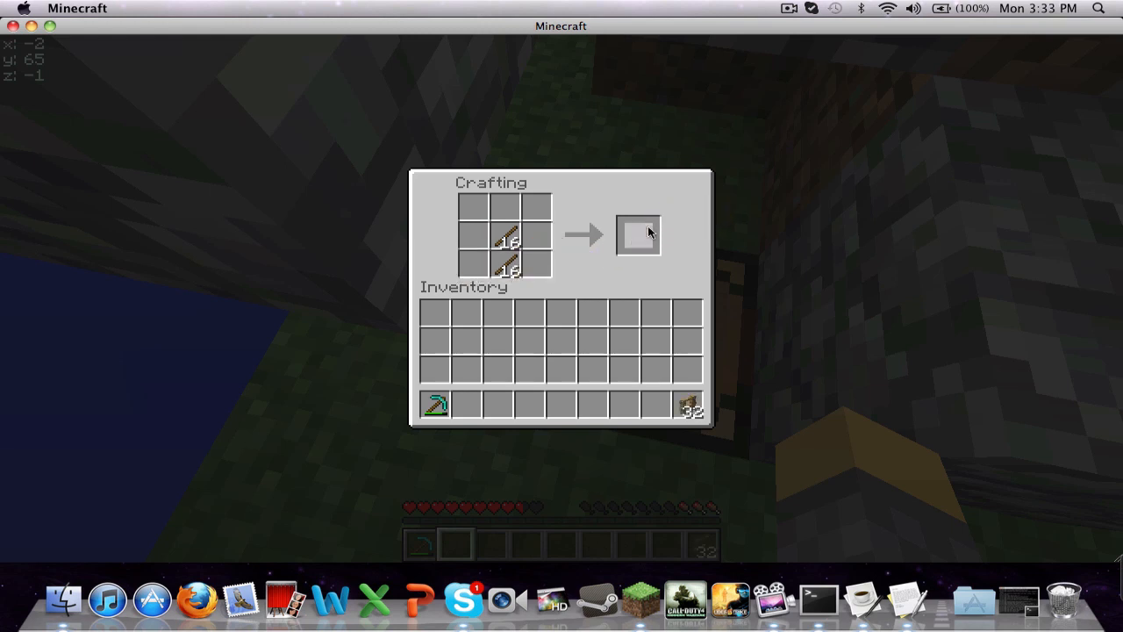
click(515, 242)
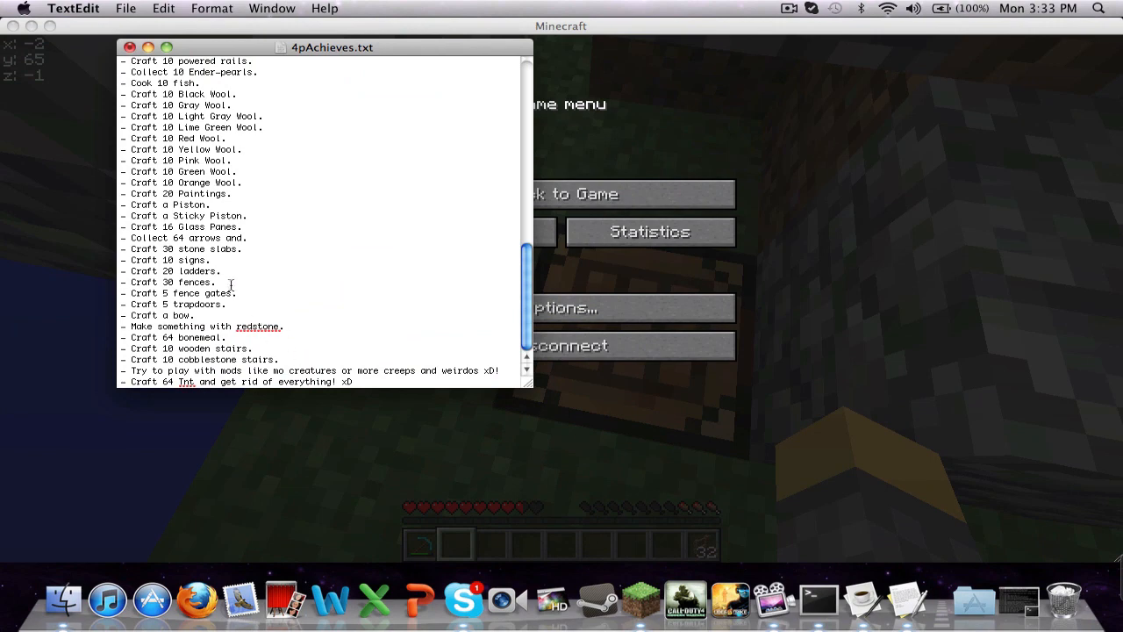
Add an X beside the completed achievement on the checklist.
text(X)
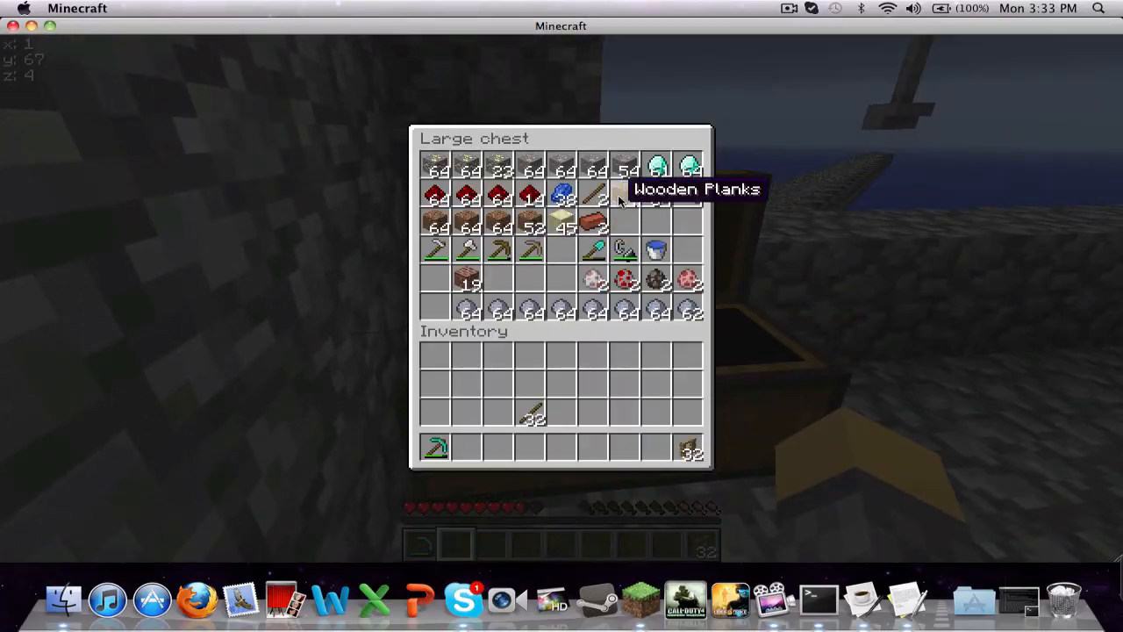
Craft a fence gate from sticks and planks, then return to the inventory crafting grid for sticks.
key(Escape)
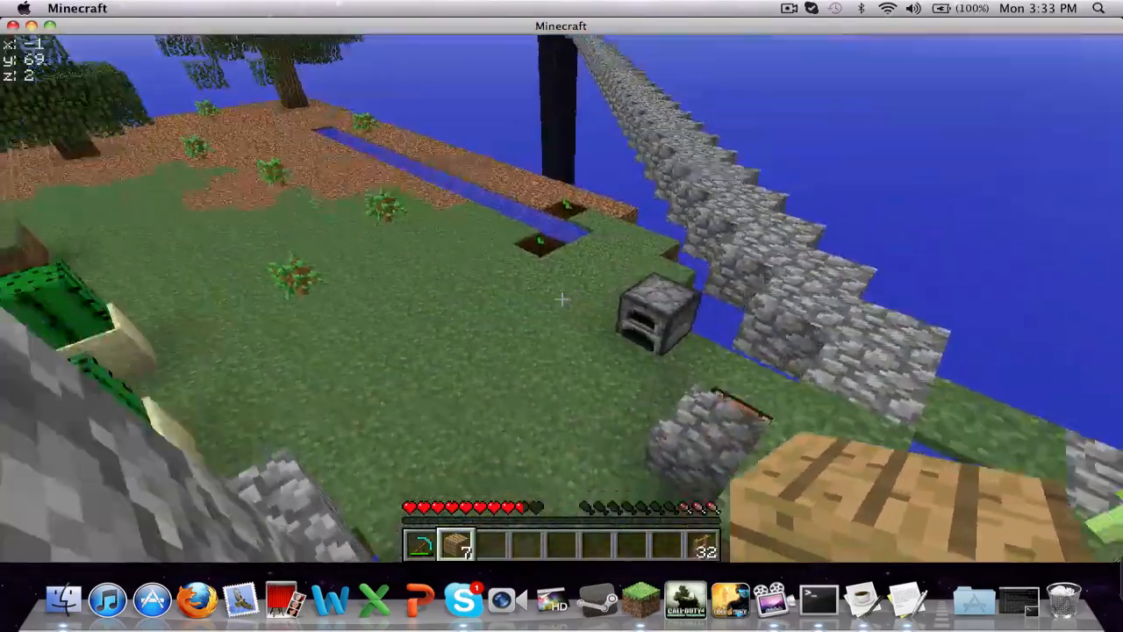
key(e)
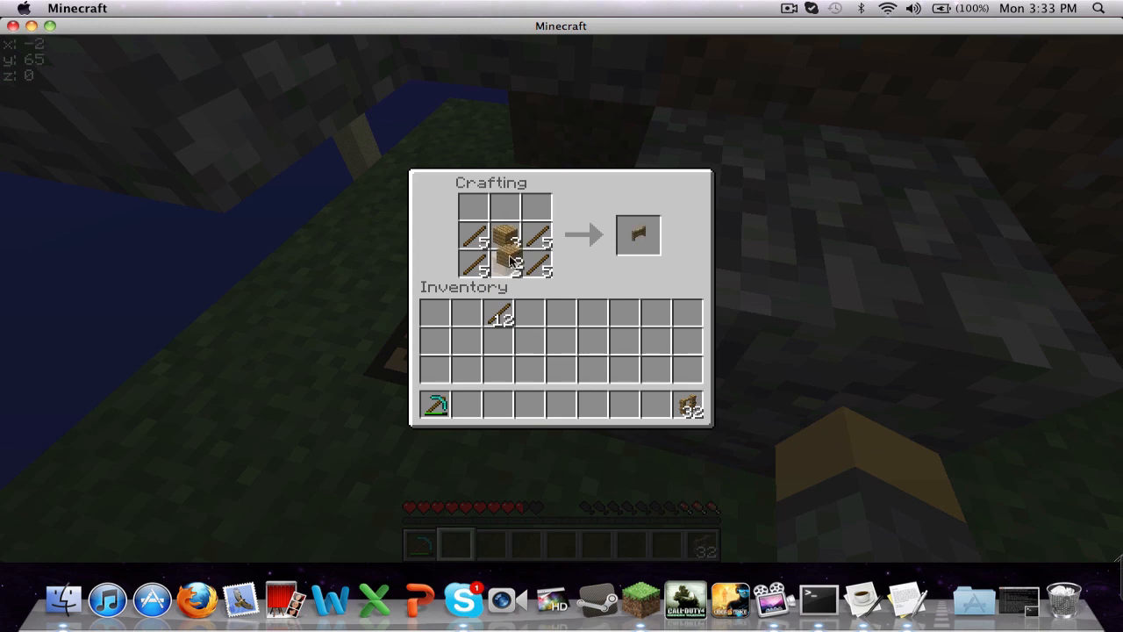
click(638, 235)
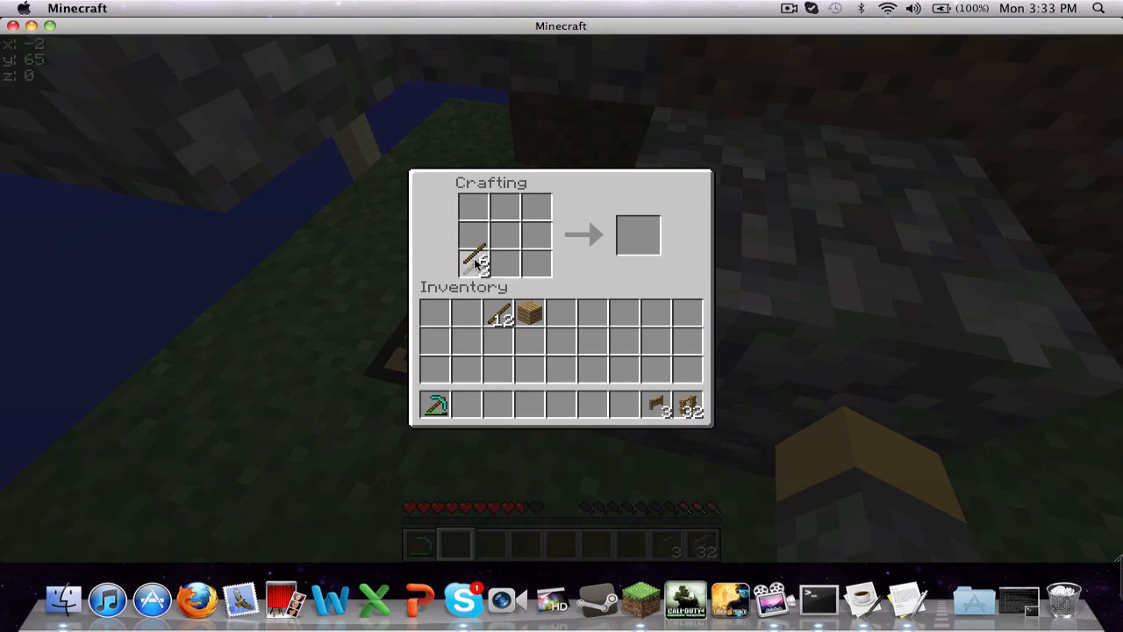
key(Escape)
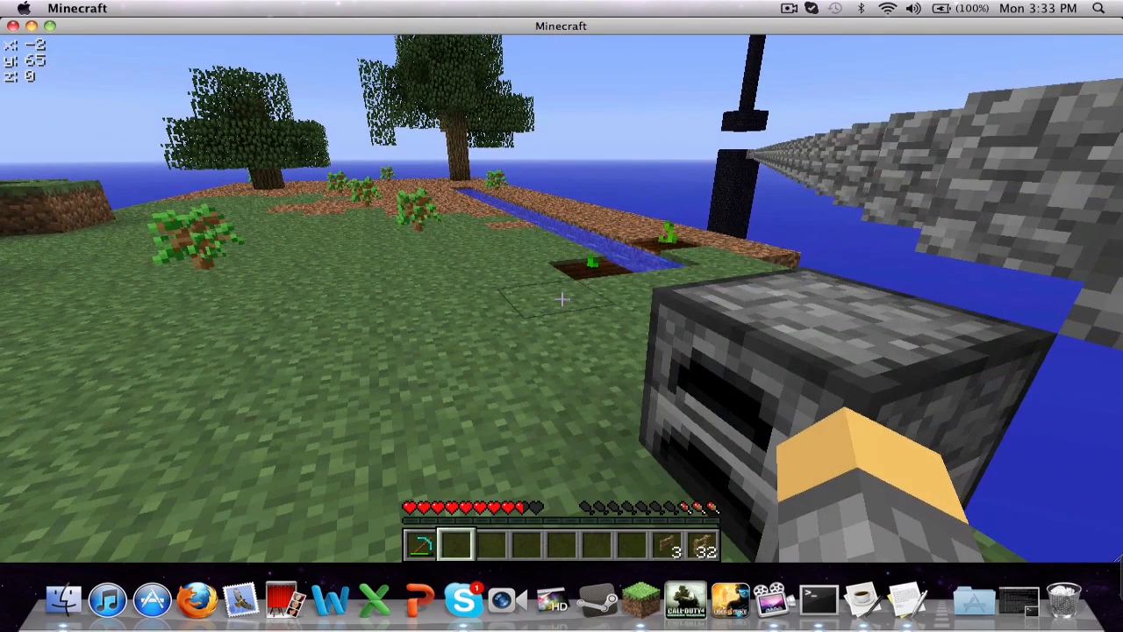
mouse_move(562, 315)
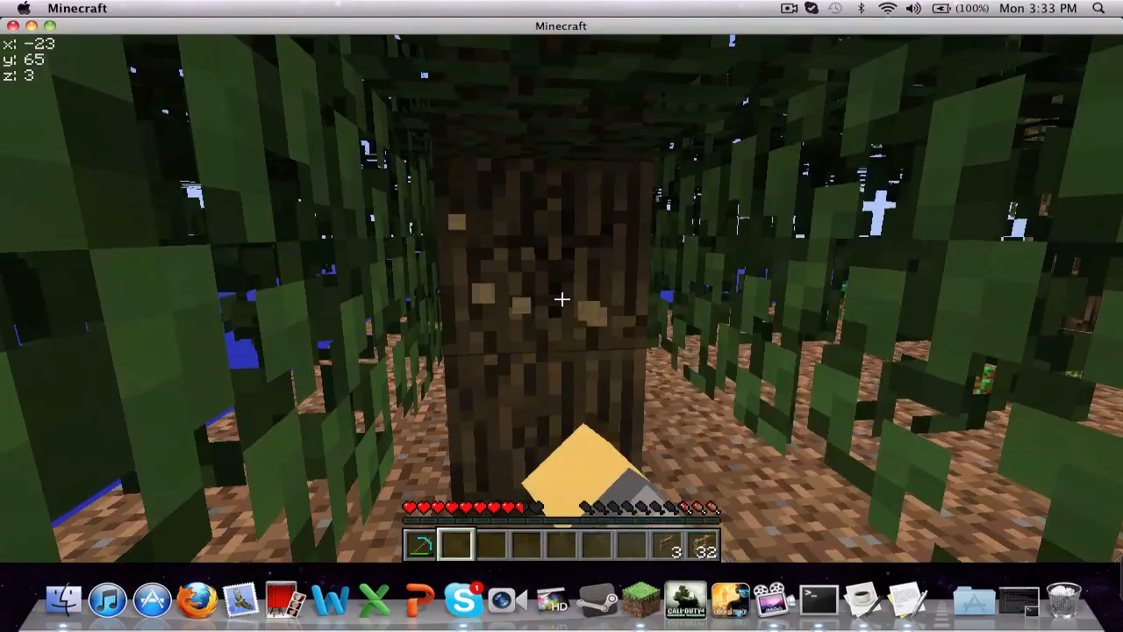
mouse_move(561, 298)
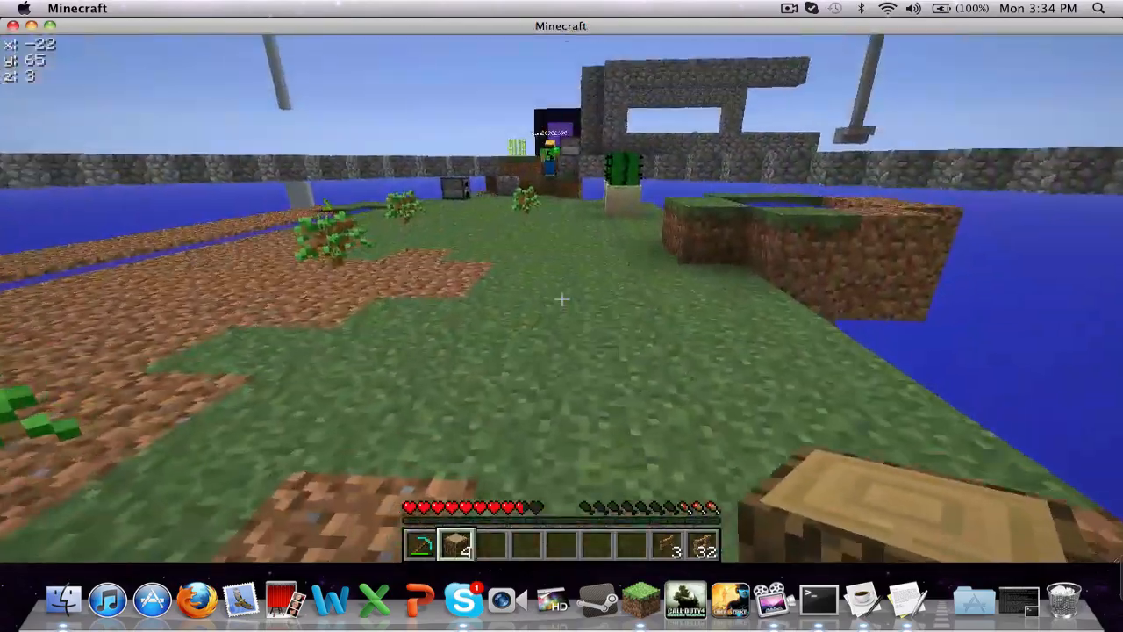
key(e)
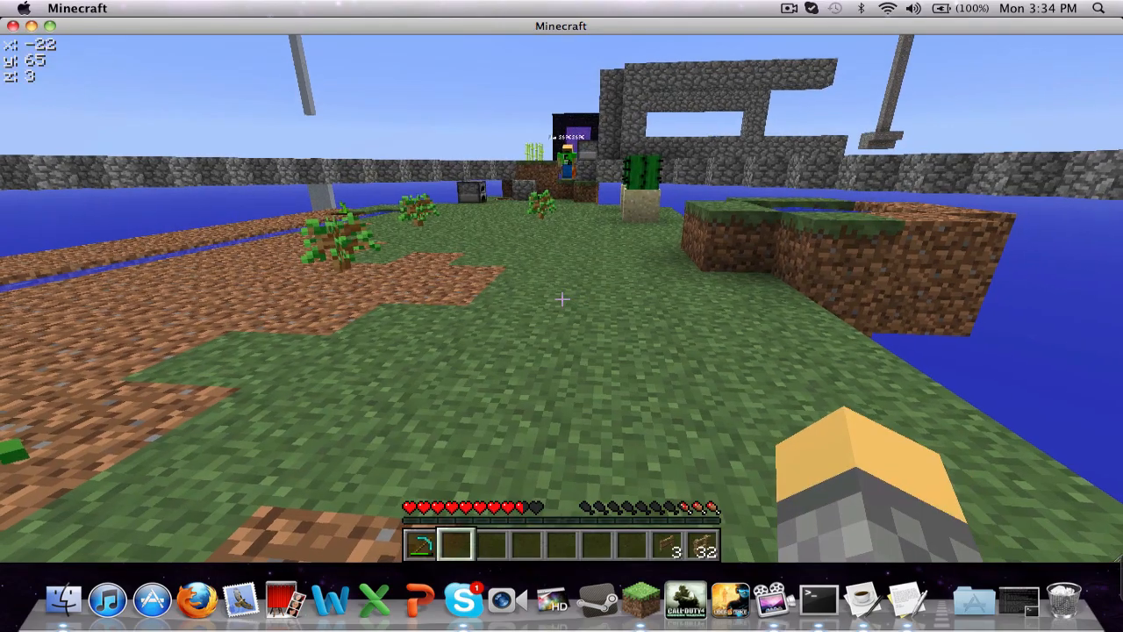
mouse_move(561, 299)
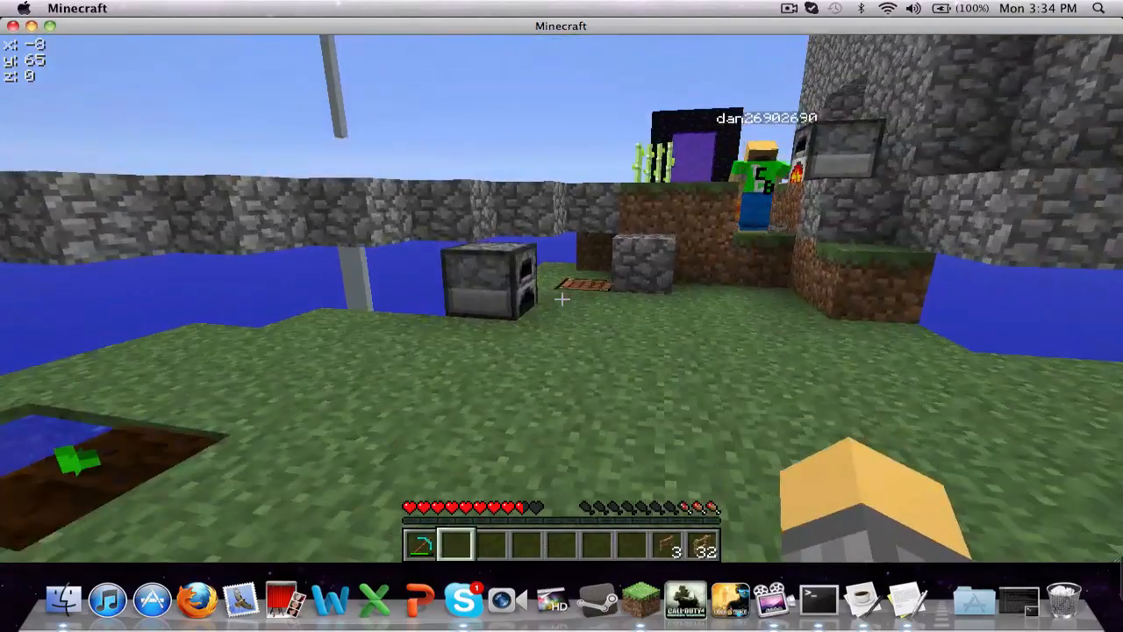
key(e)
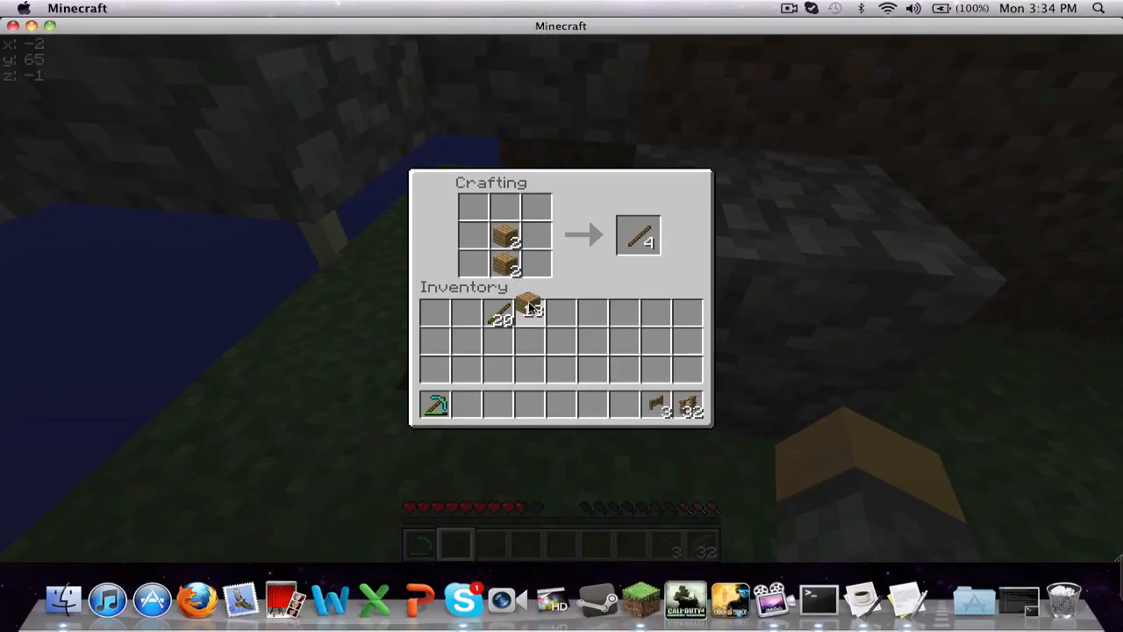
Collect the crafted sticks, keep the leftovers in the inventory and leave the large chest.
click(639, 235)
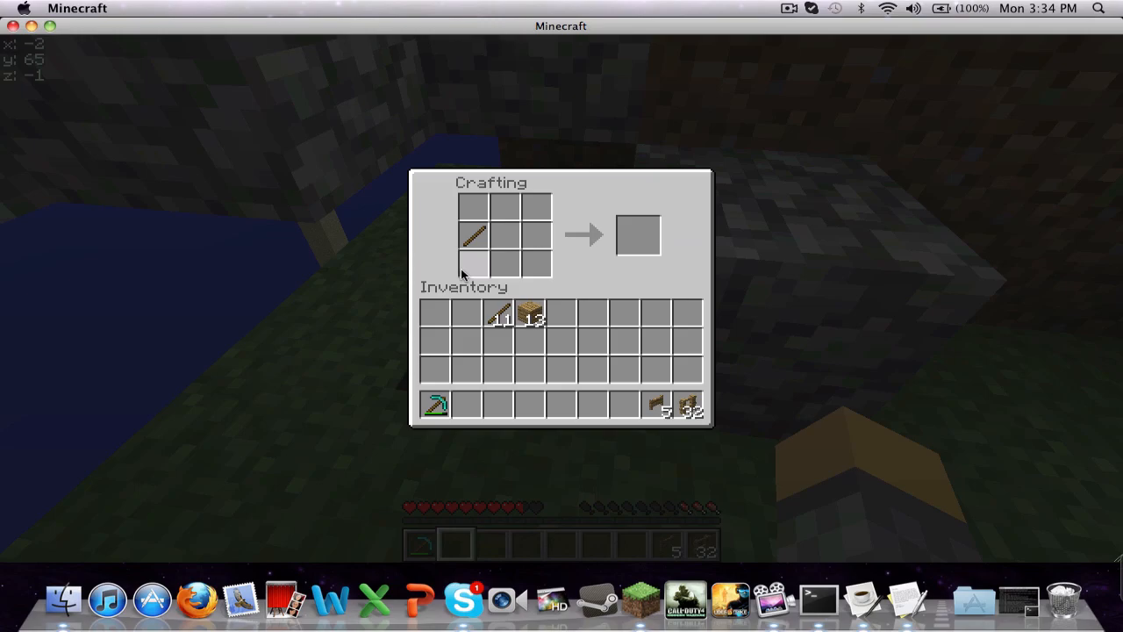
click(472, 235)
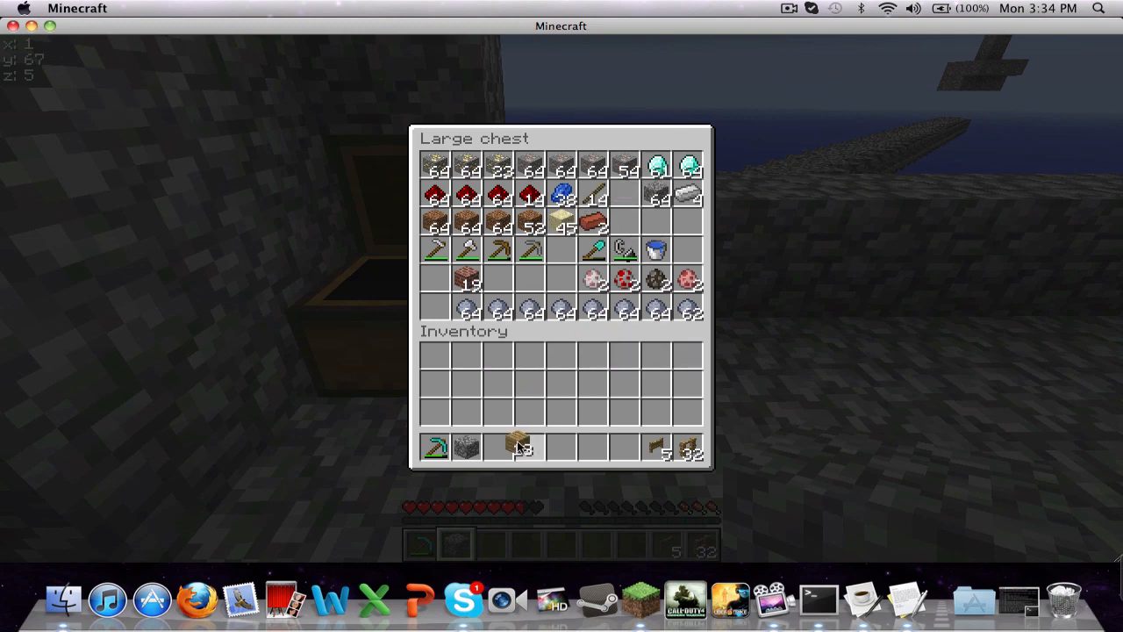
key(Escape)
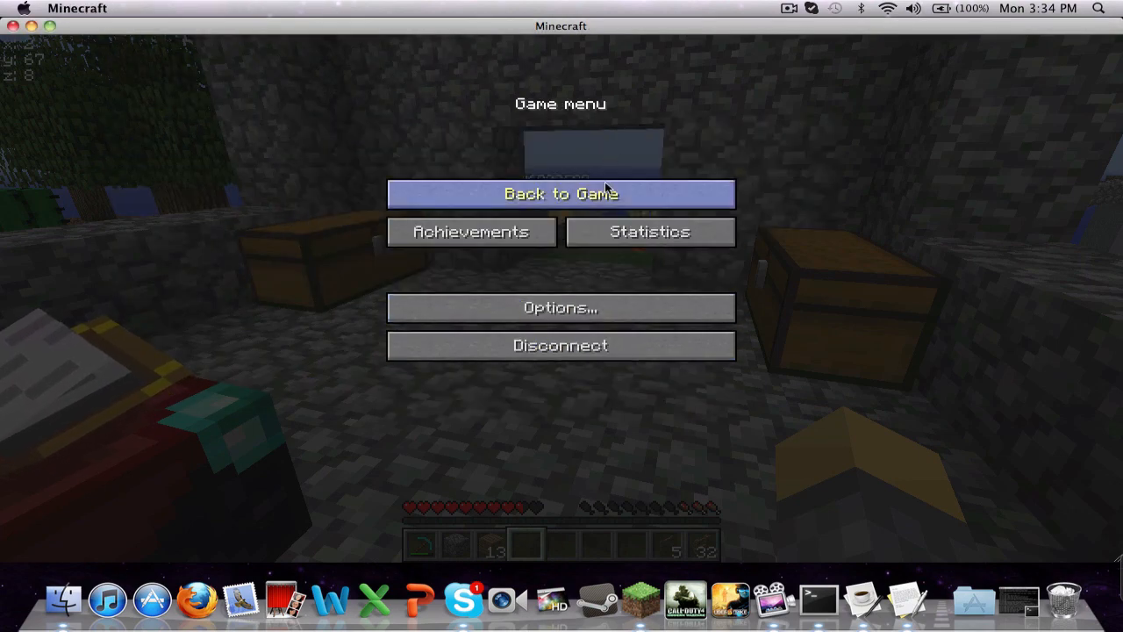
Resume play, smelt the clay into bricks in the furnace and stow the bricks in the large chest.
click(561, 193)
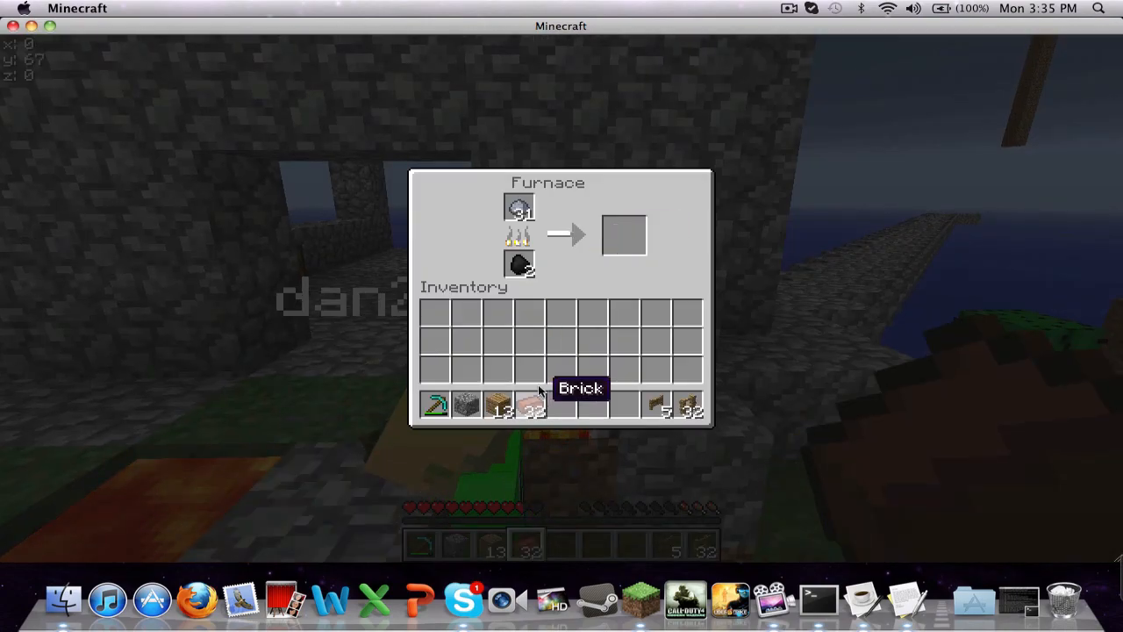
key(Escape)
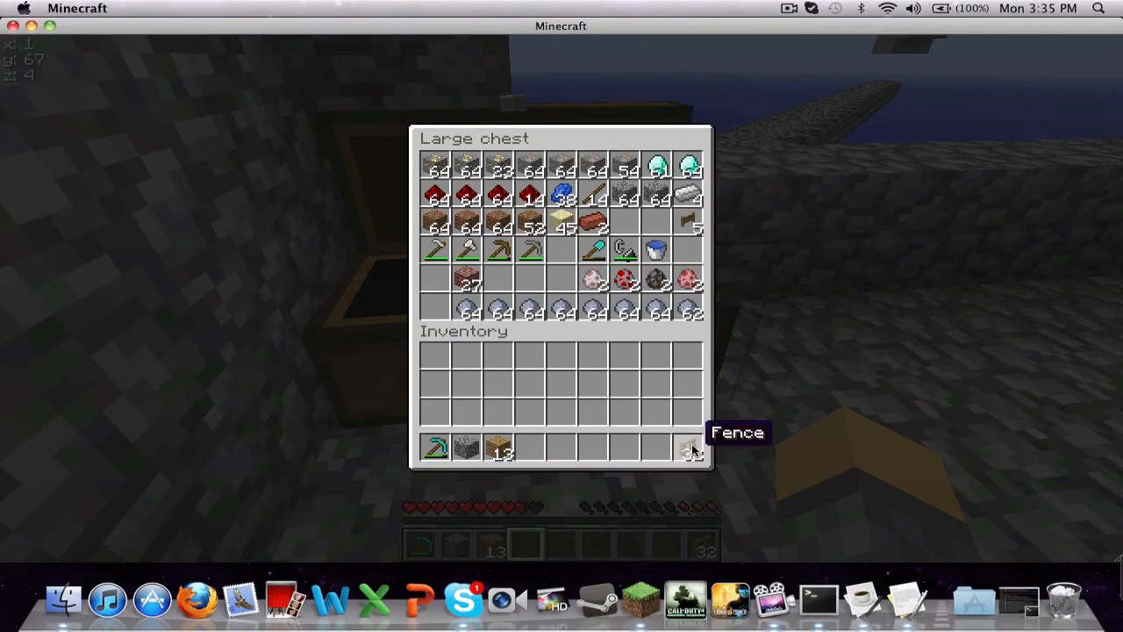
key(Escape)
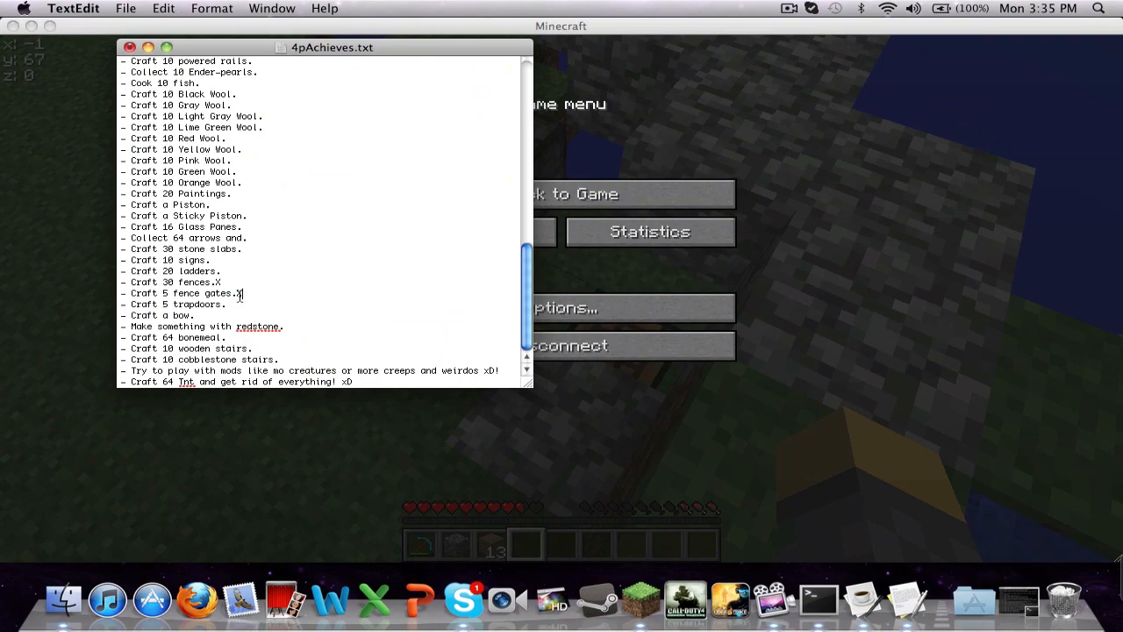
mouse_move(688, 172)
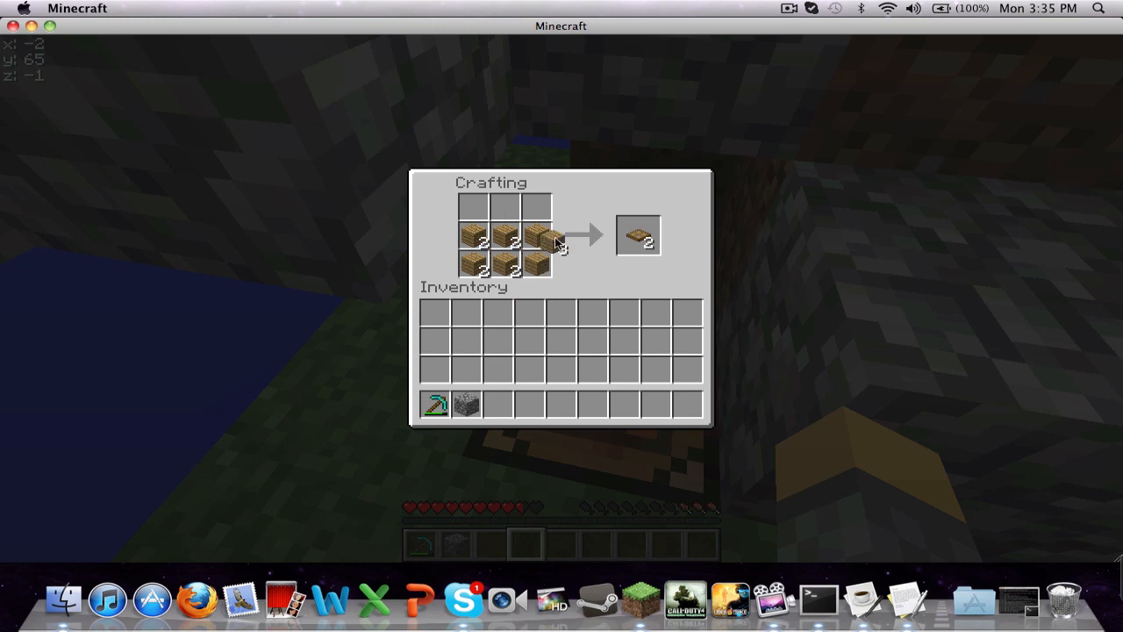
Collect the crafted stairs and take the smelted bricks out of the furnace.
click(639, 235)
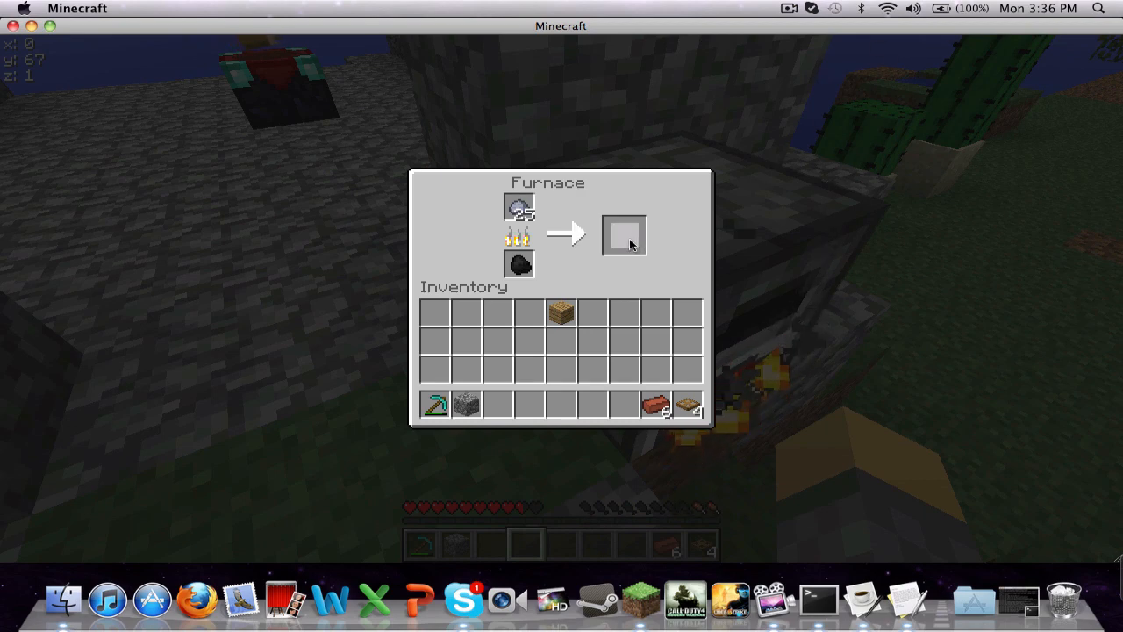
key(Escape)
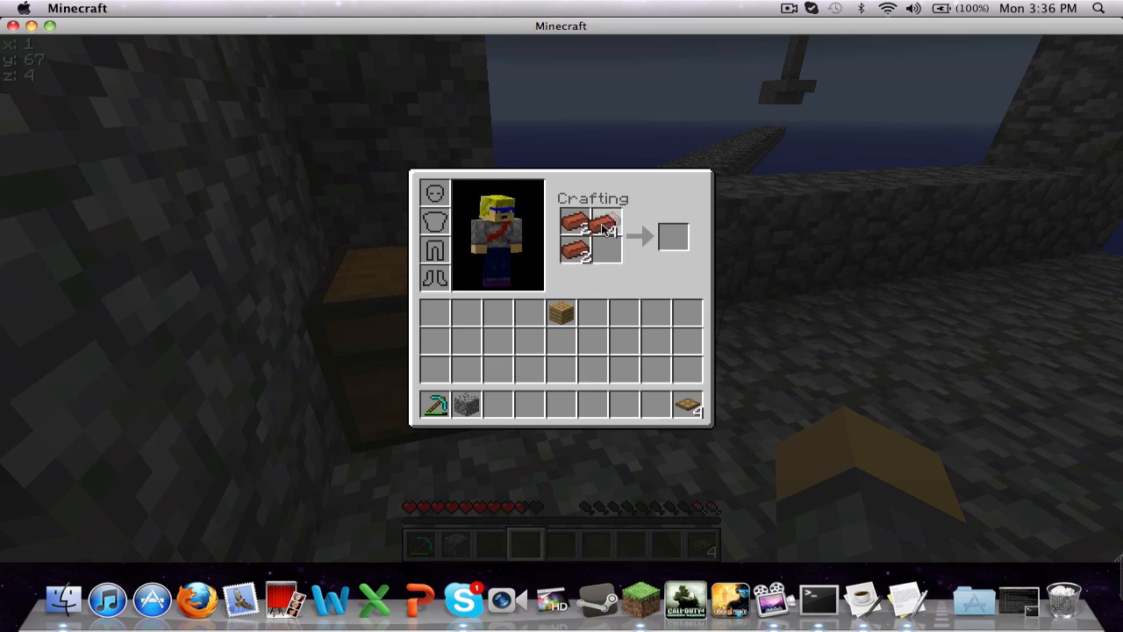
Load bricks into the crafting grid and store the bricks and stairs in the large chest.
click(674, 237)
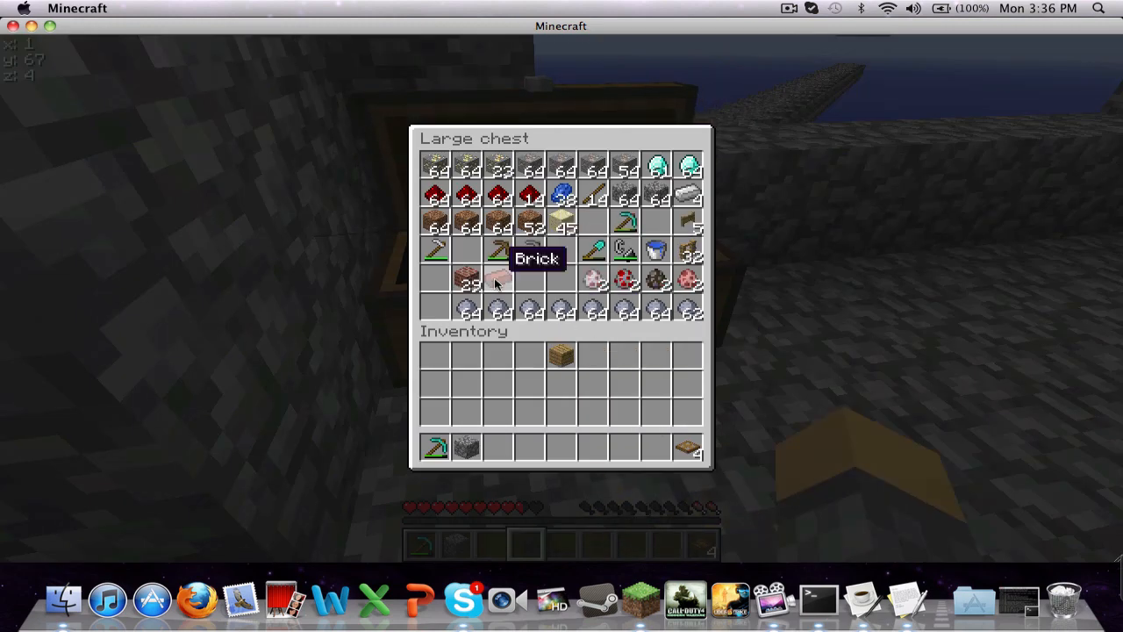
key(Escape)
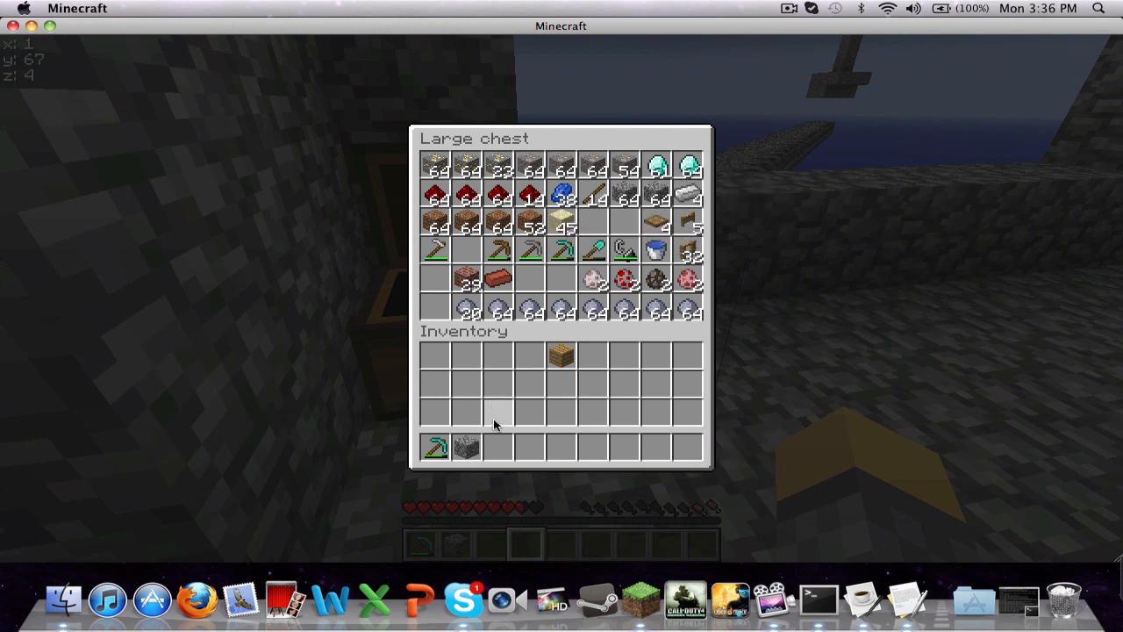
mouse_move(498, 279)
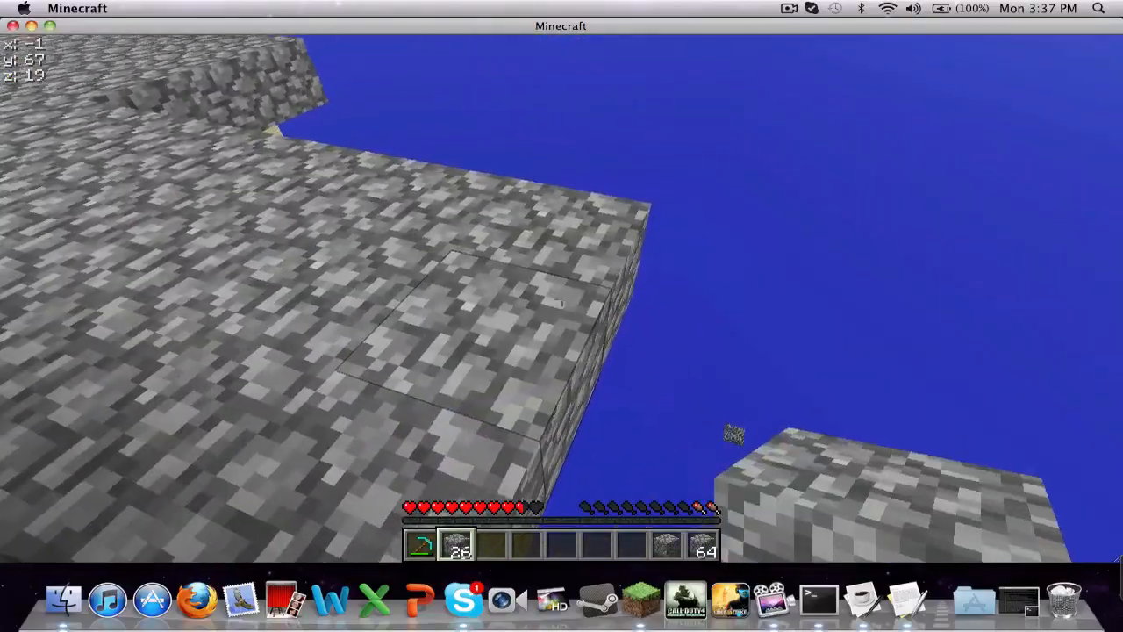
mouse_move(561, 298)
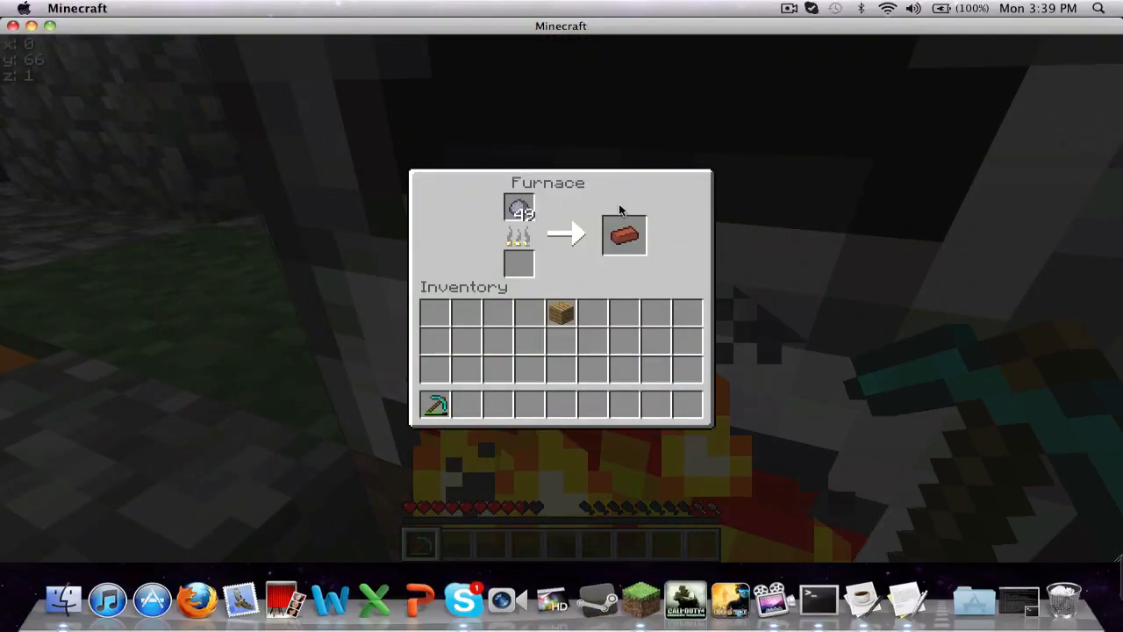
Collect the smelted brick from the furnace and store it in the large chest.
click(625, 235)
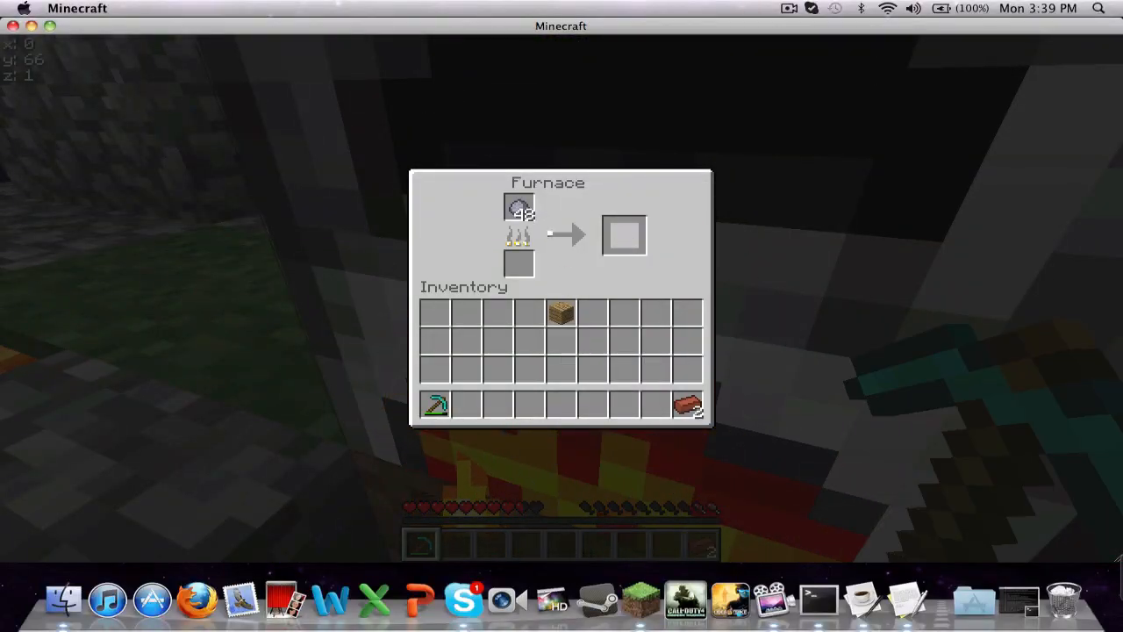
key(escape)
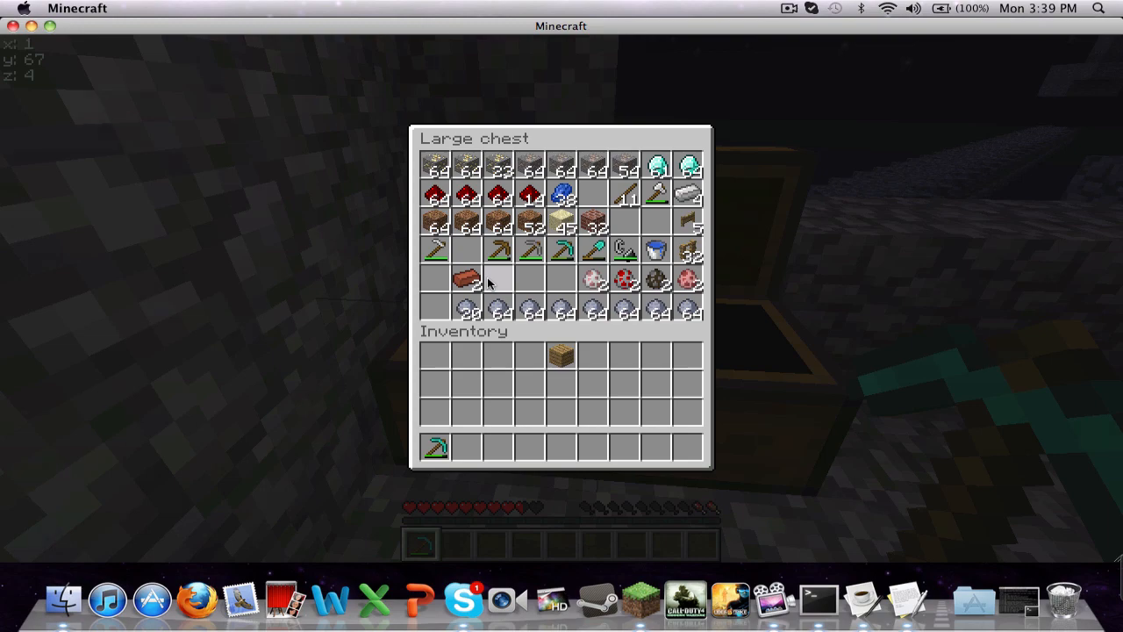
key(Escape)
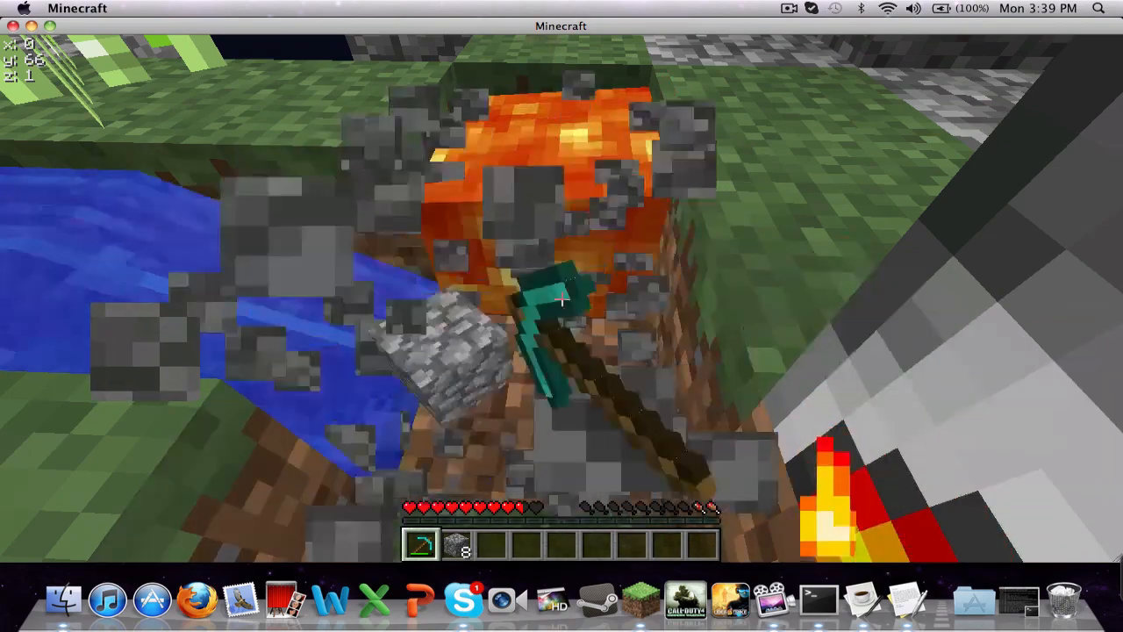
Mine cobblestone from the generator and load logs into the furnace to make charcoal.
click(561, 301)
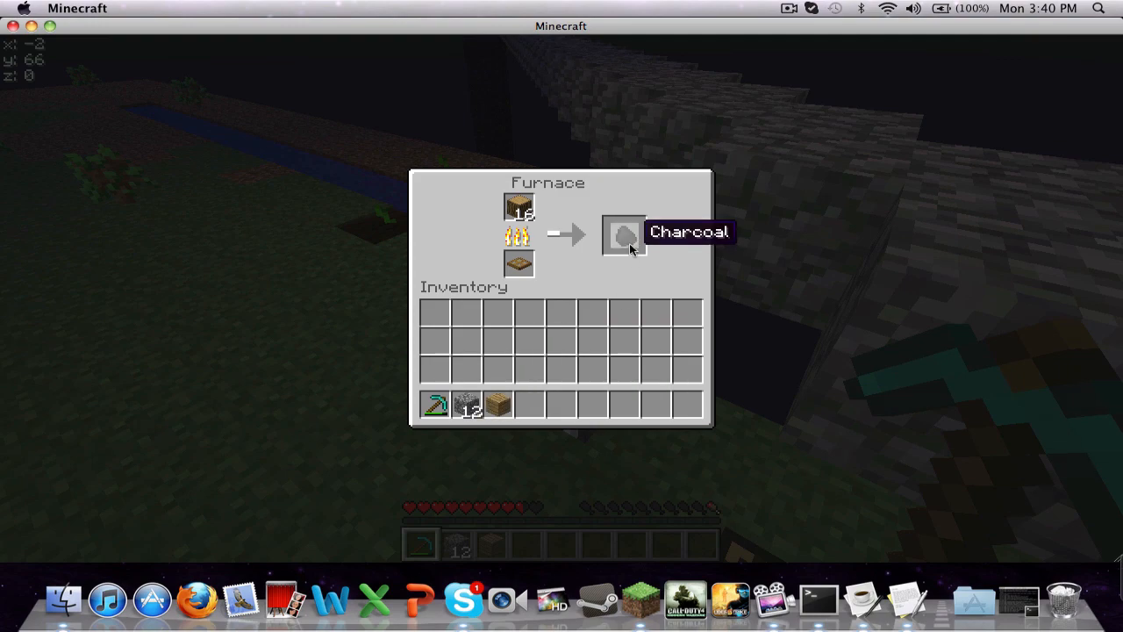
key(Escape)
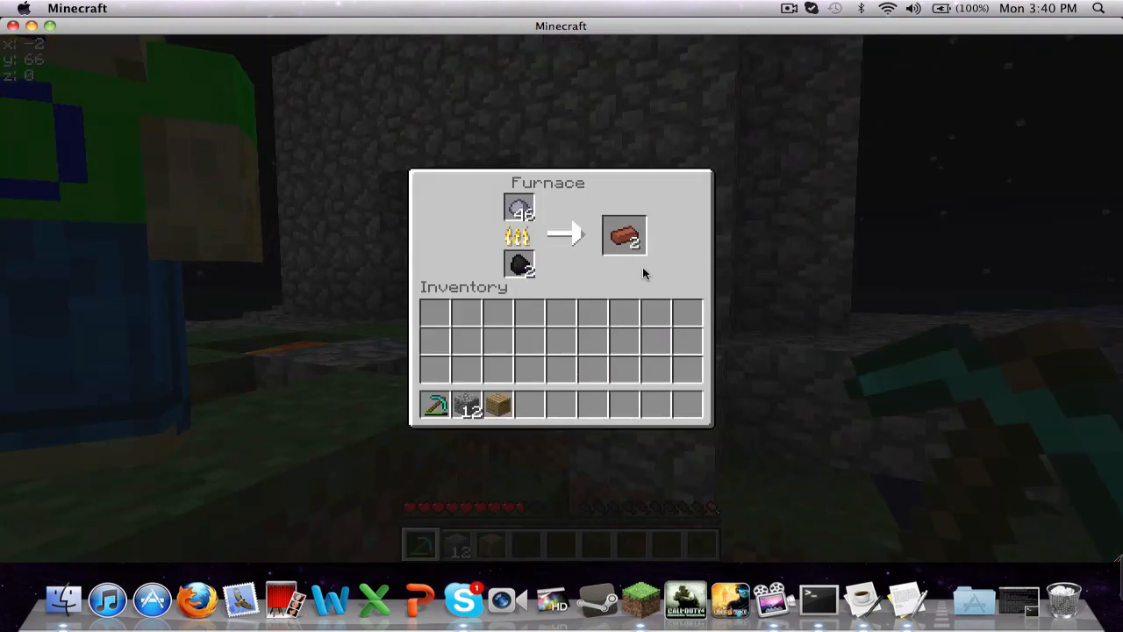
key(Escape)
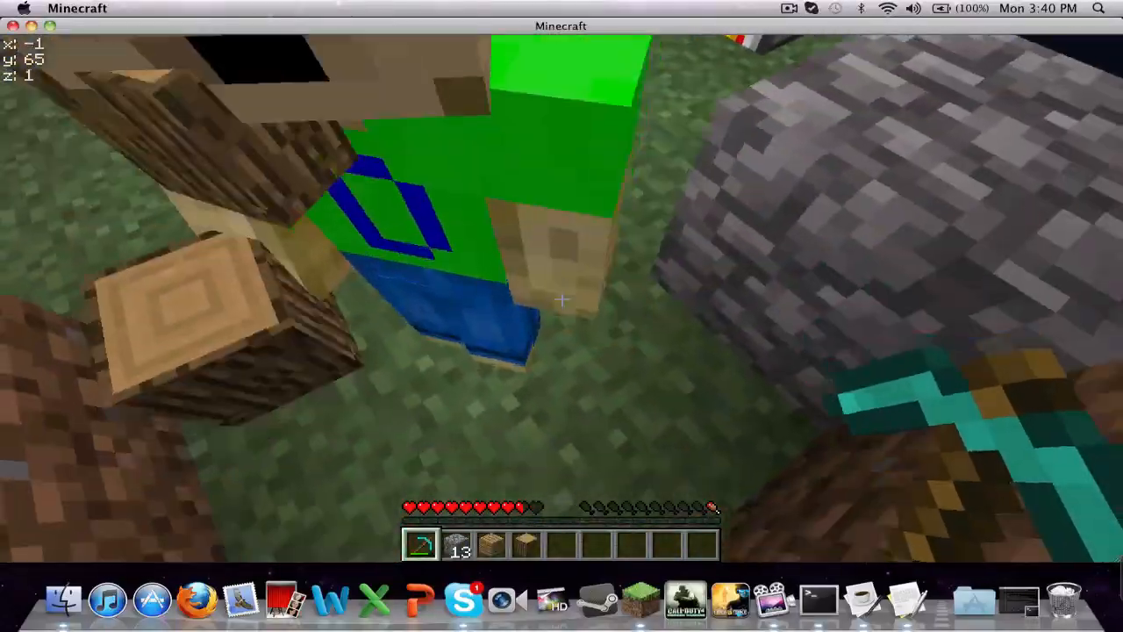
Craft planks in the inventory and fuel the furnace with charcoal to keep the clay smelting.
key(e)
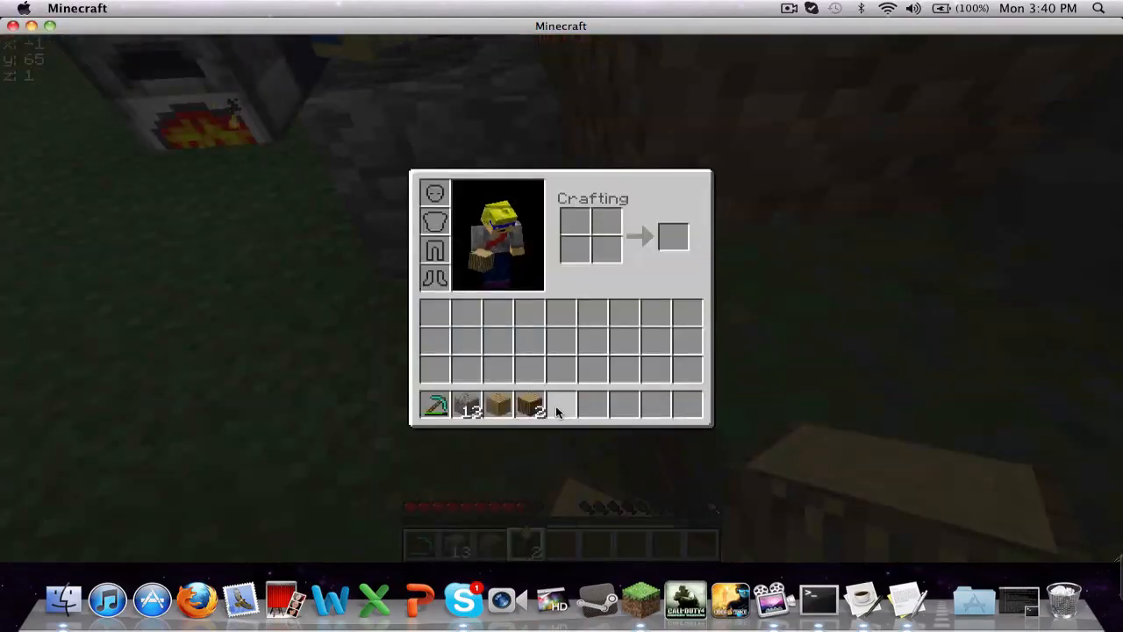
key(escape)
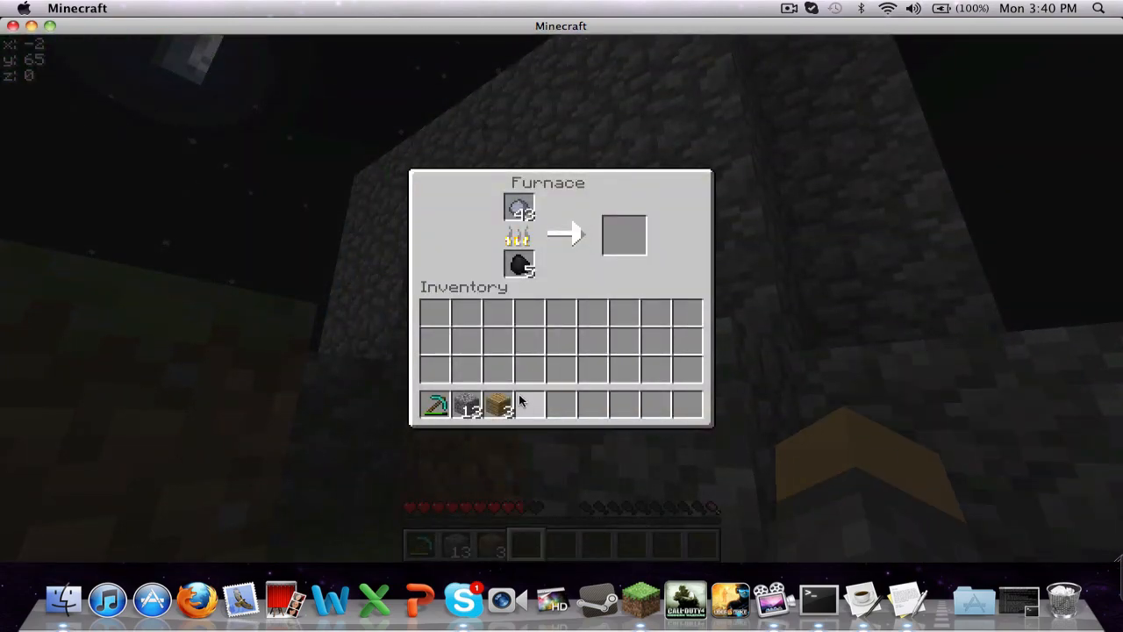
key(Escape)
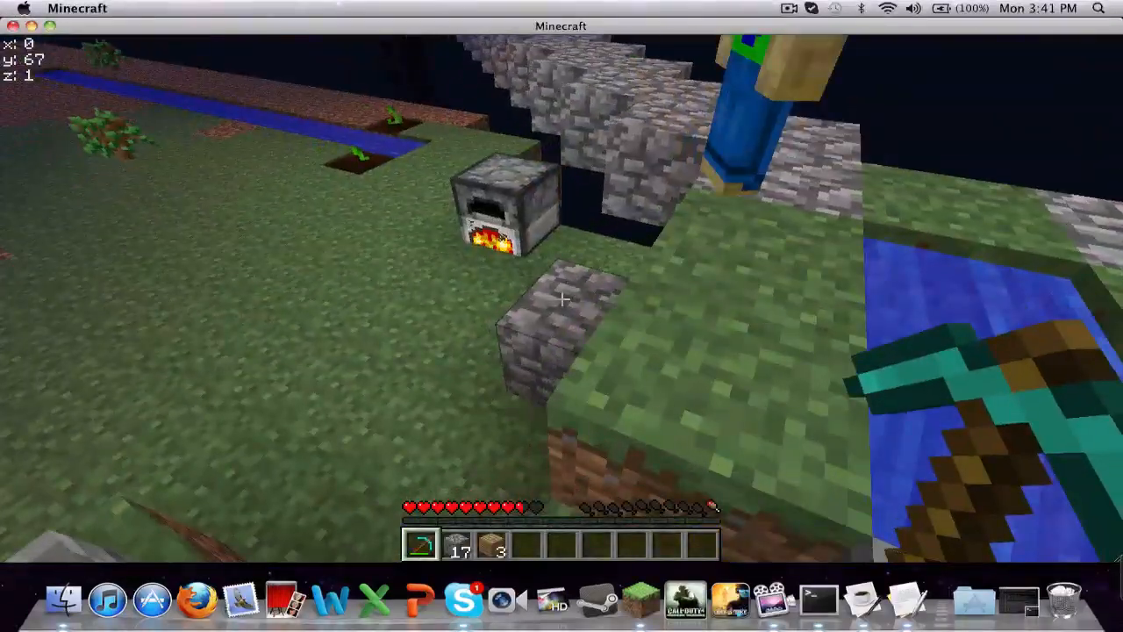
Craft four cobblestone stairs from six cobblestone at the crafting table.
key(e)
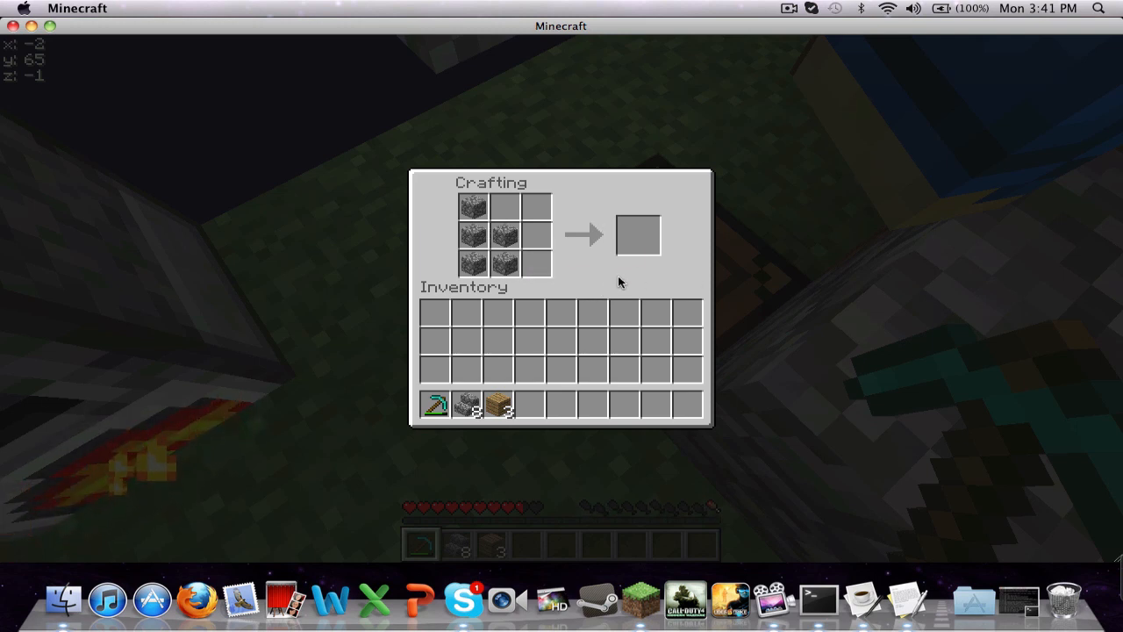
mouse_move(635, 267)
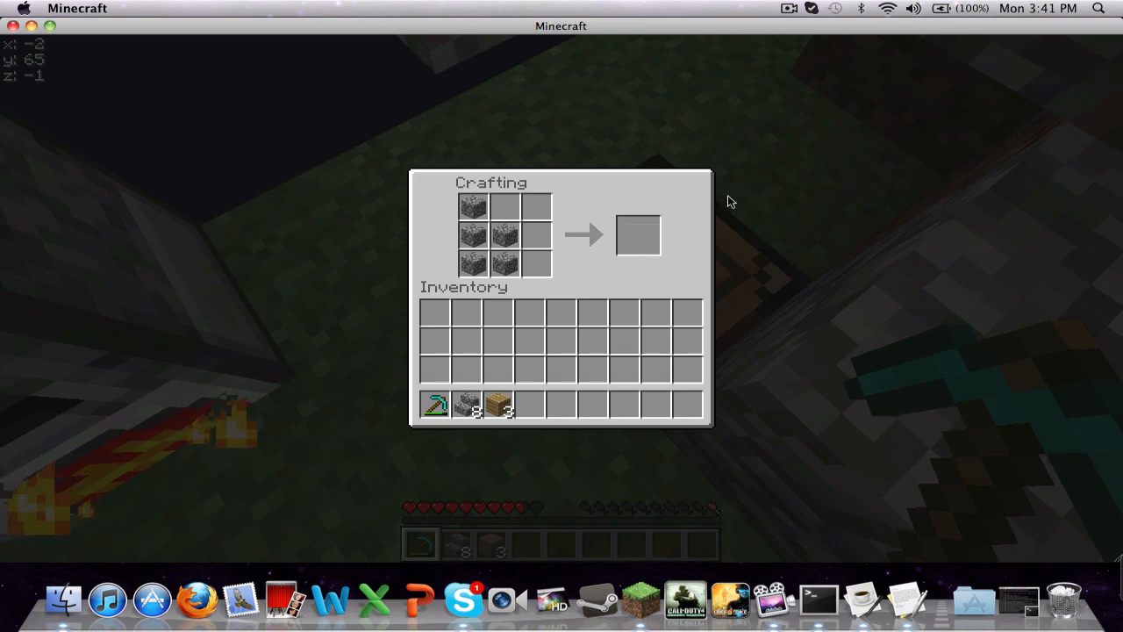
mouse_move(649, 137)
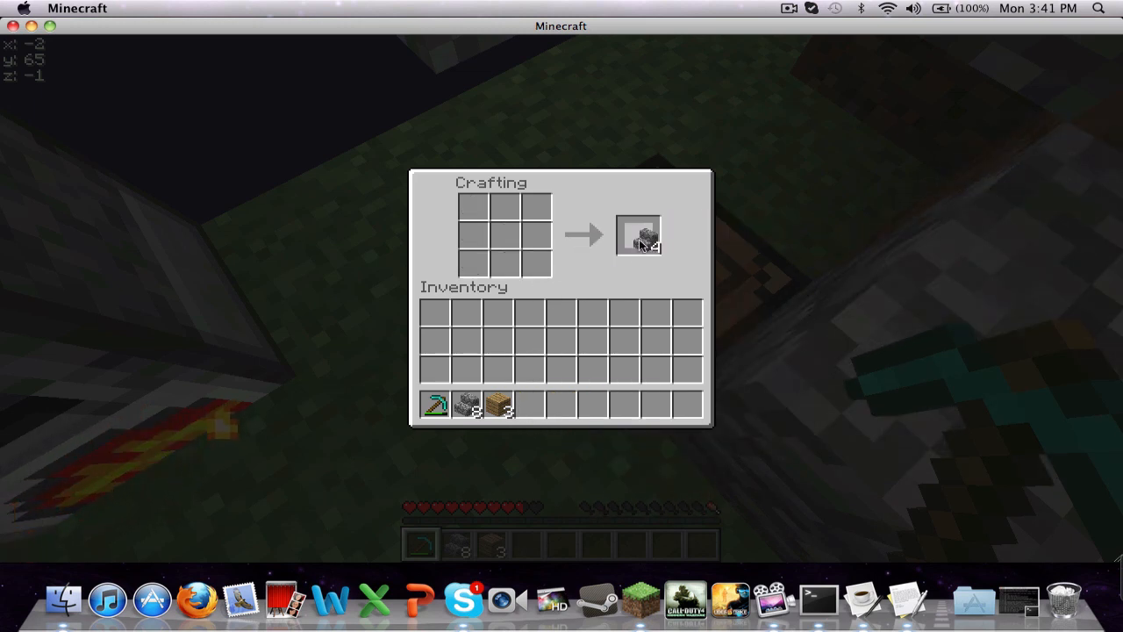
click(639, 235)
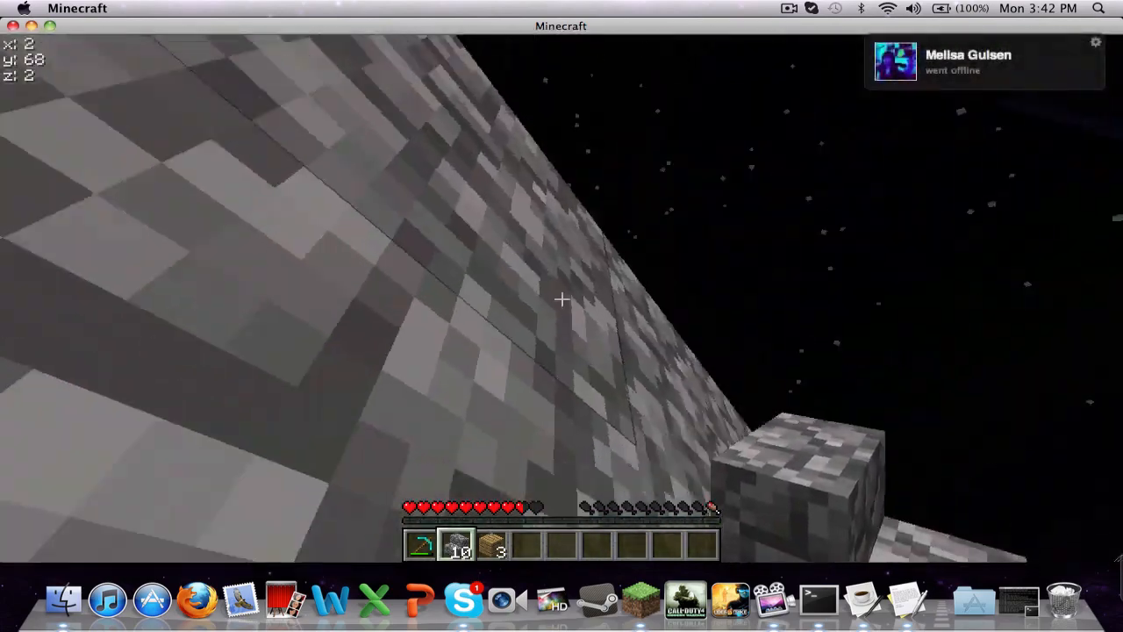
mouse_move(561, 298)
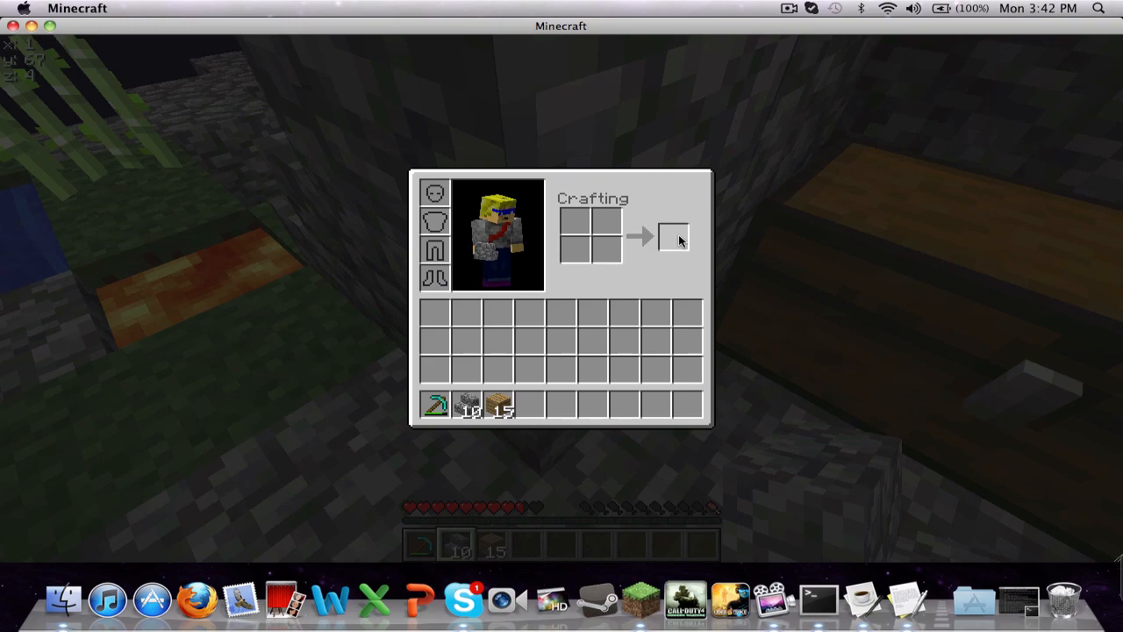
Check the inventory, then enter the stone hut with the two chests.
key(Escape)
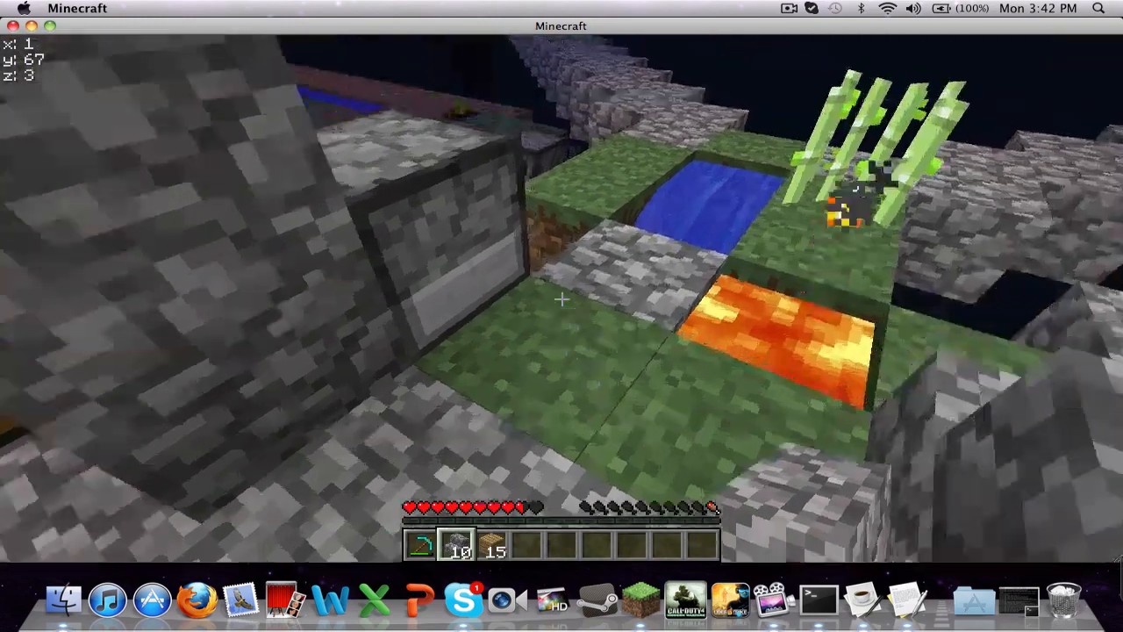
key(e)
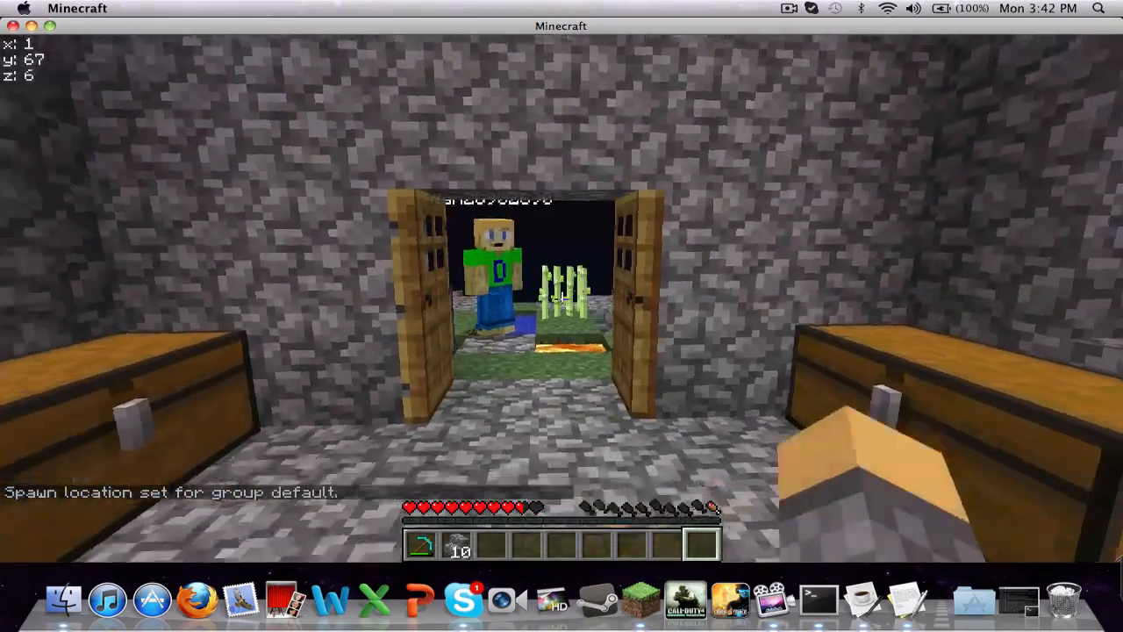
mouse_move(561, 299)
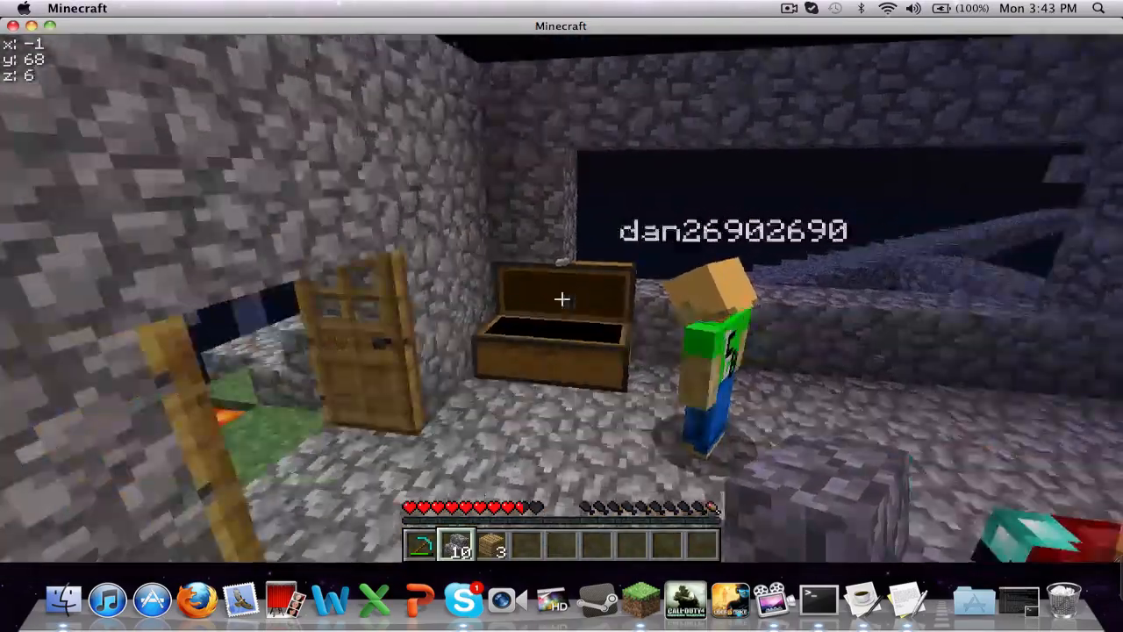
mouse_move(561, 315)
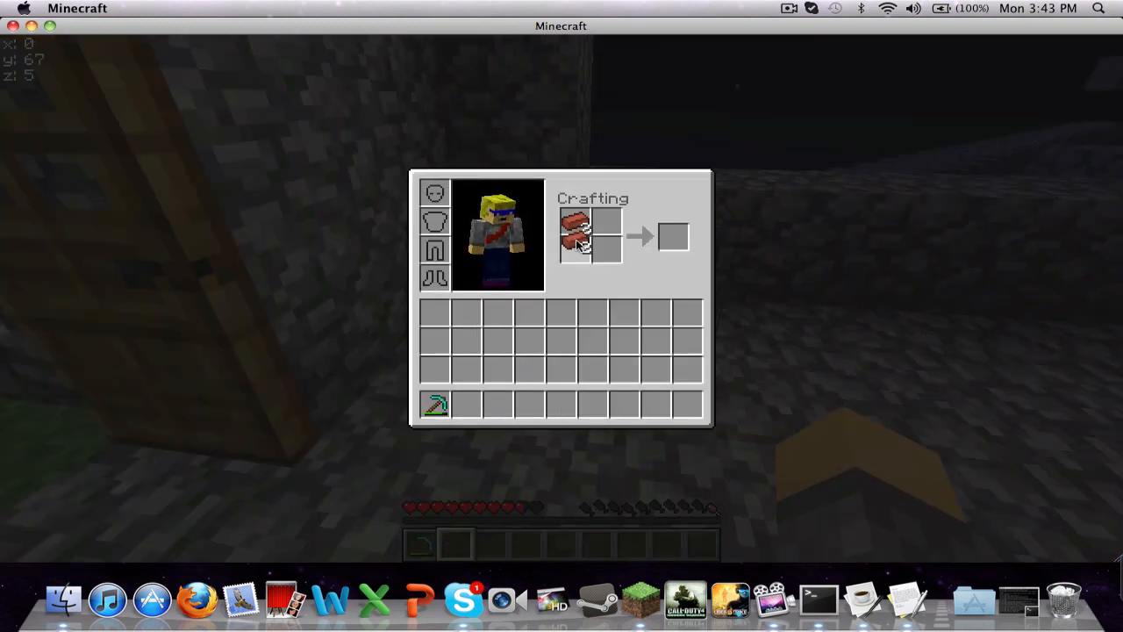
Move the bricks and crafted items into the large chest, leaving the inventory nearly empty.
click(674, 237)
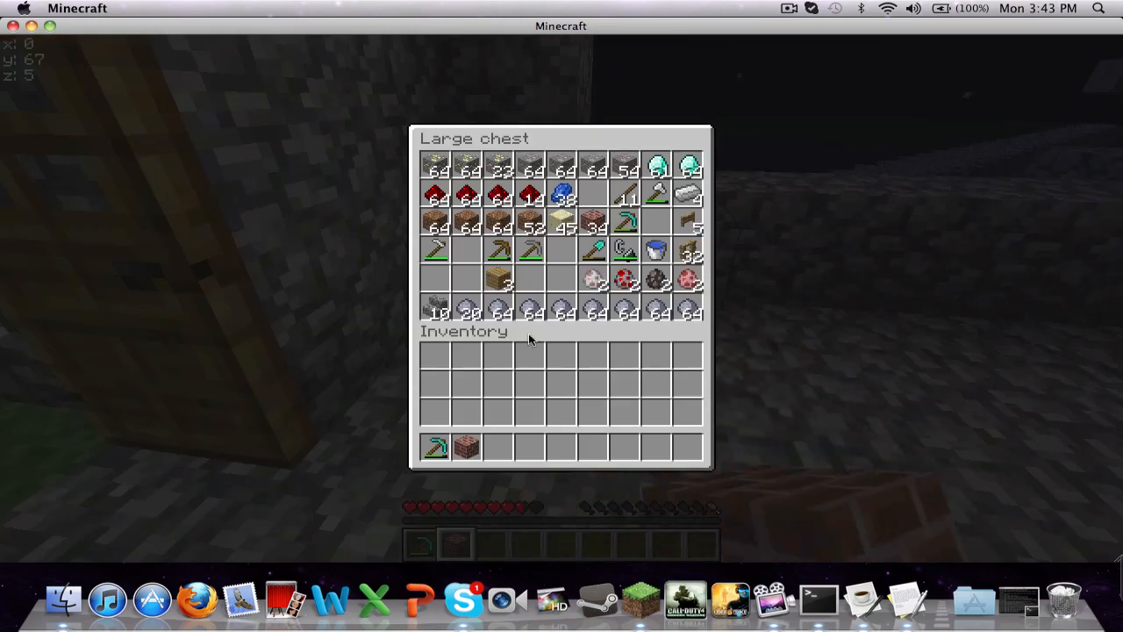
key(Escape)
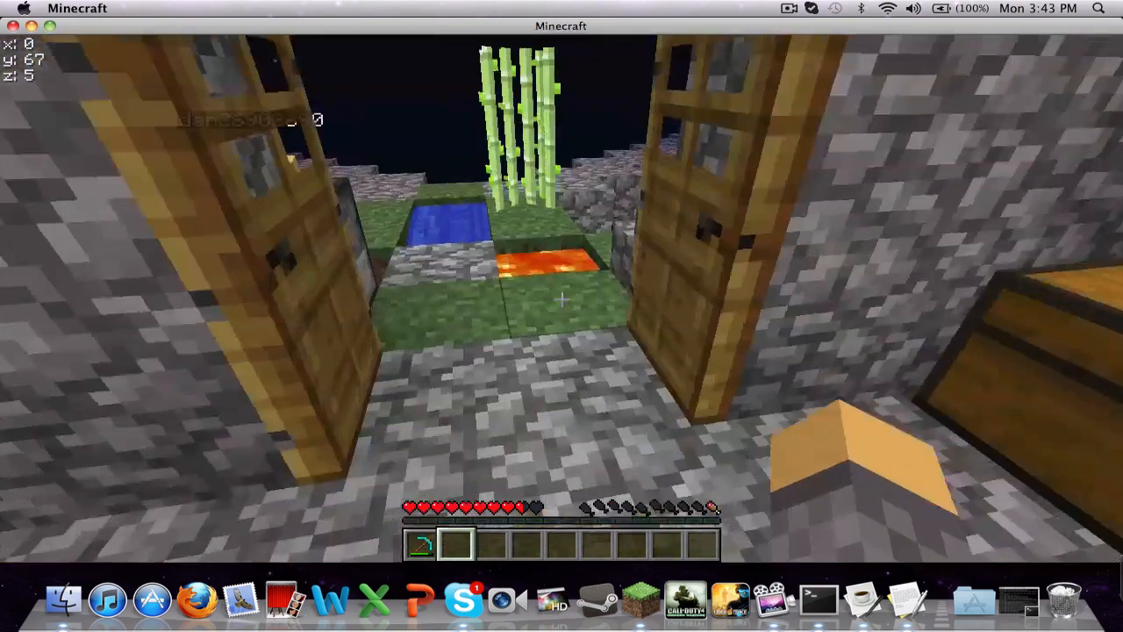
mouse_move(561, 299)
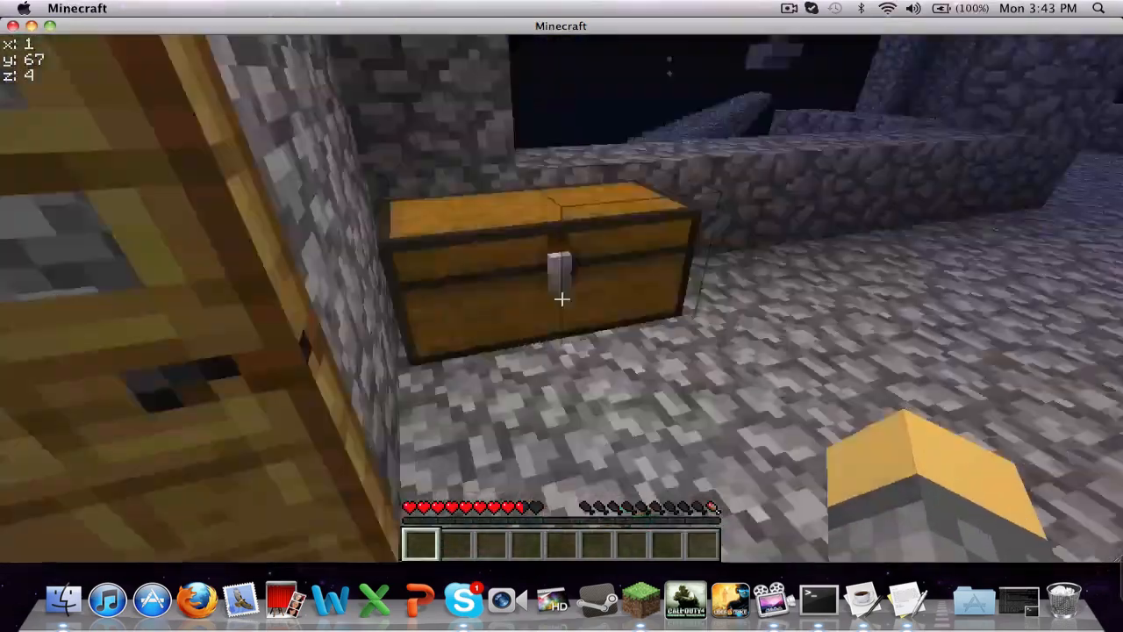
mouse_move(561, 299)
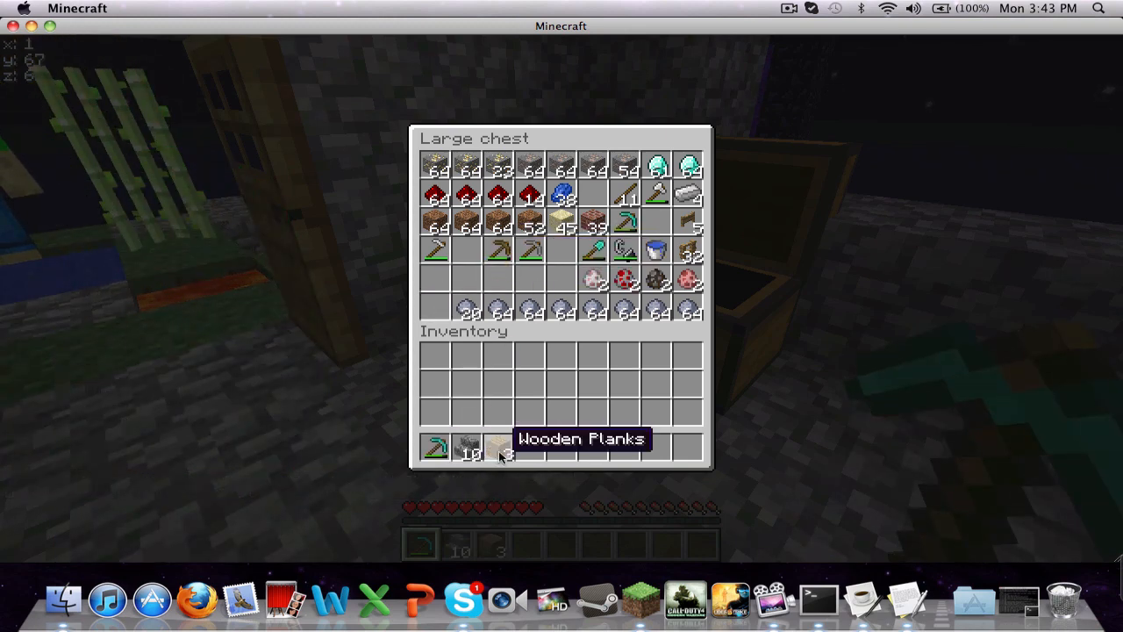
key(Escape)
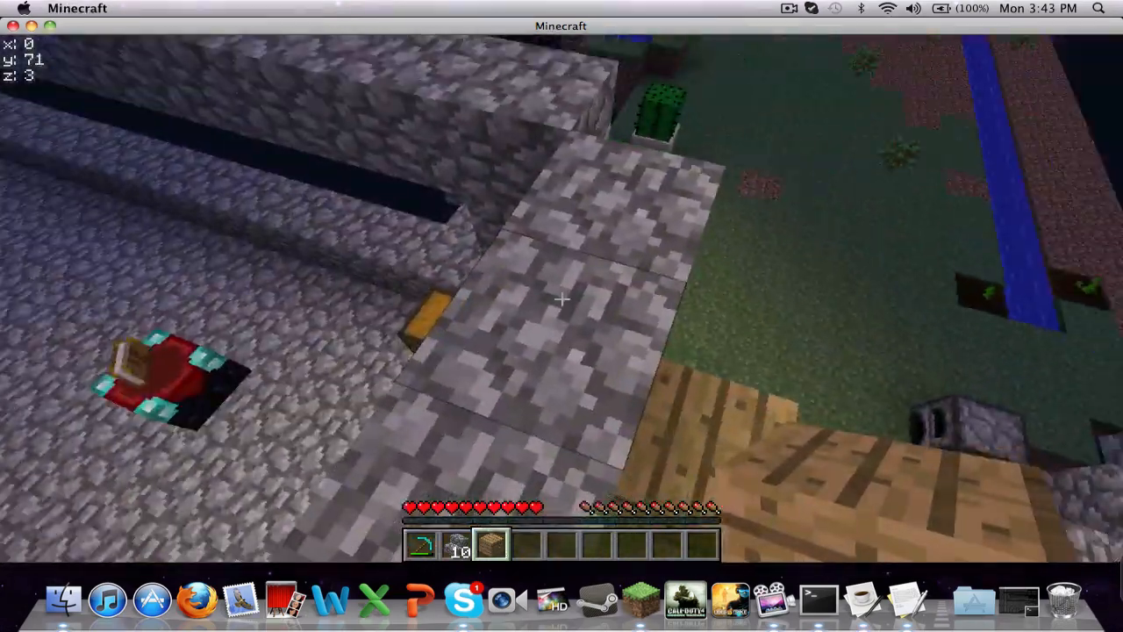
mouse_move(562, 298)
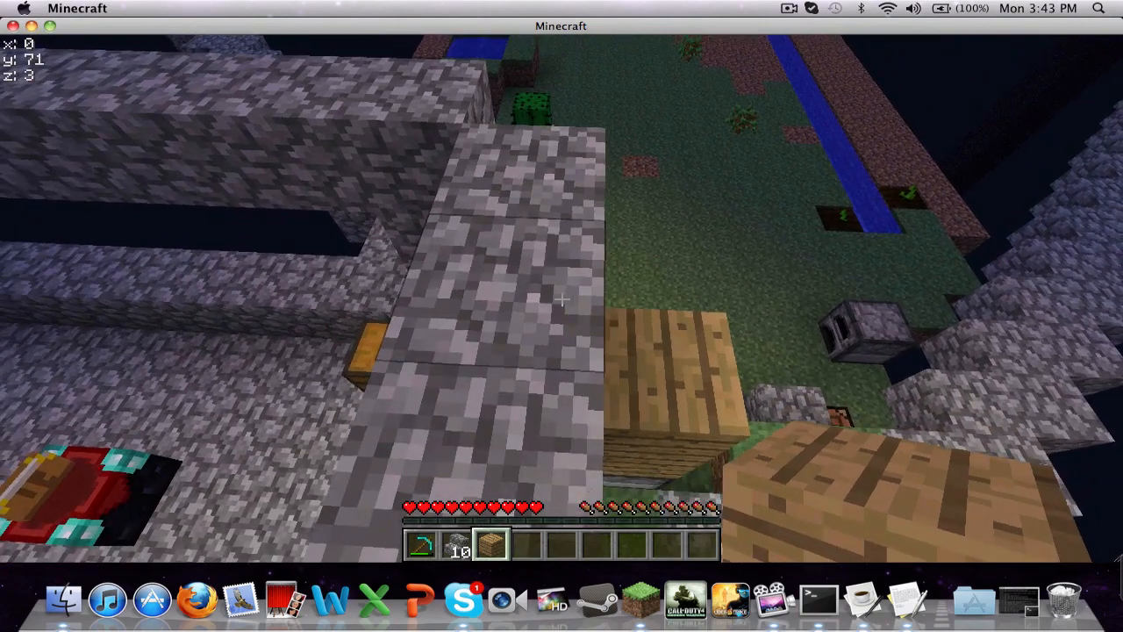